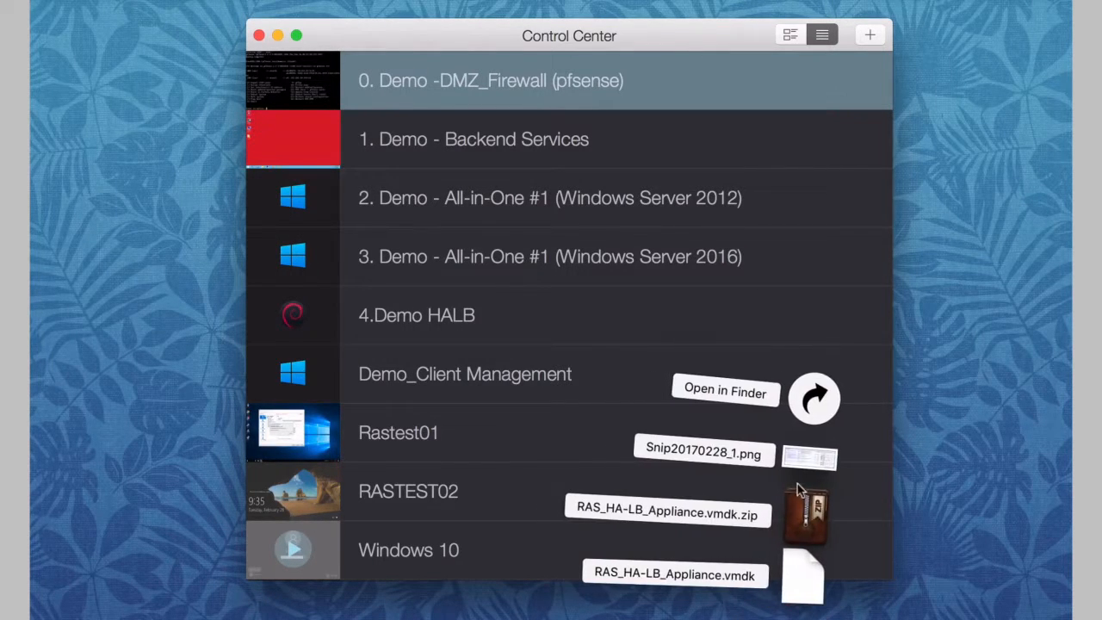
Step: Open the downloaded RAS_HA-LB_Appliance.vmdk disk as a new virtual machine
click(725, 390)
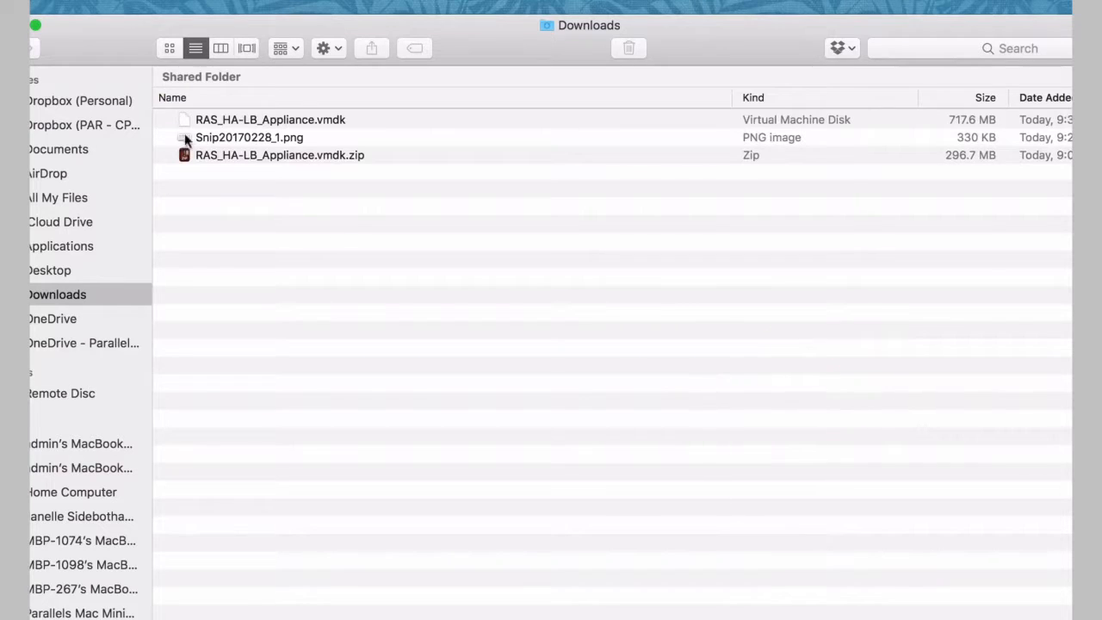
mouse_move(325, 120)
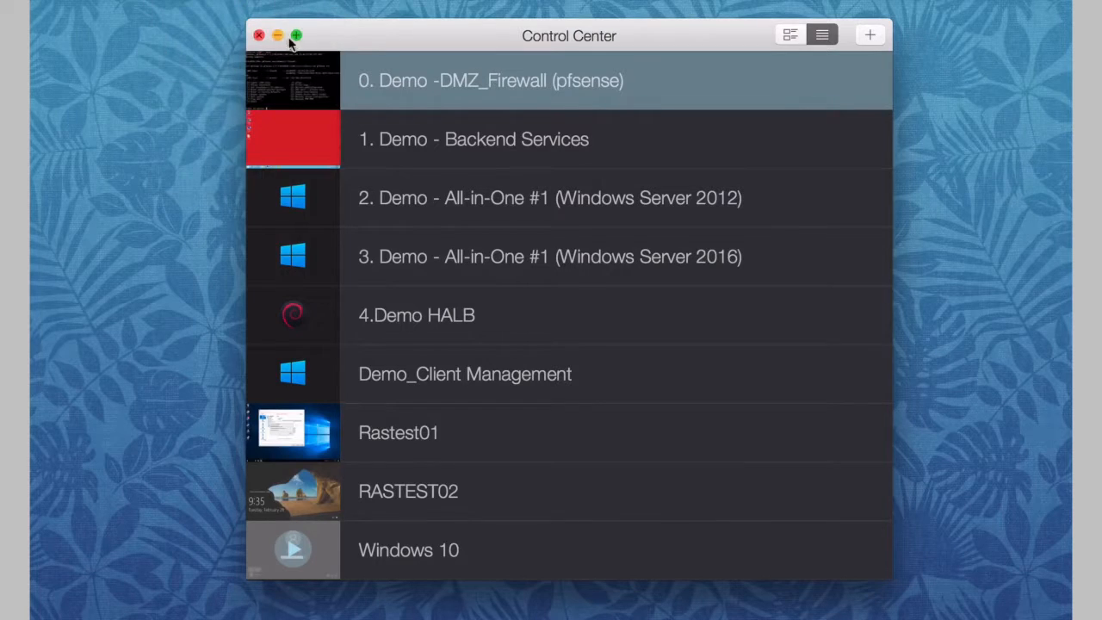
click(868, 35)
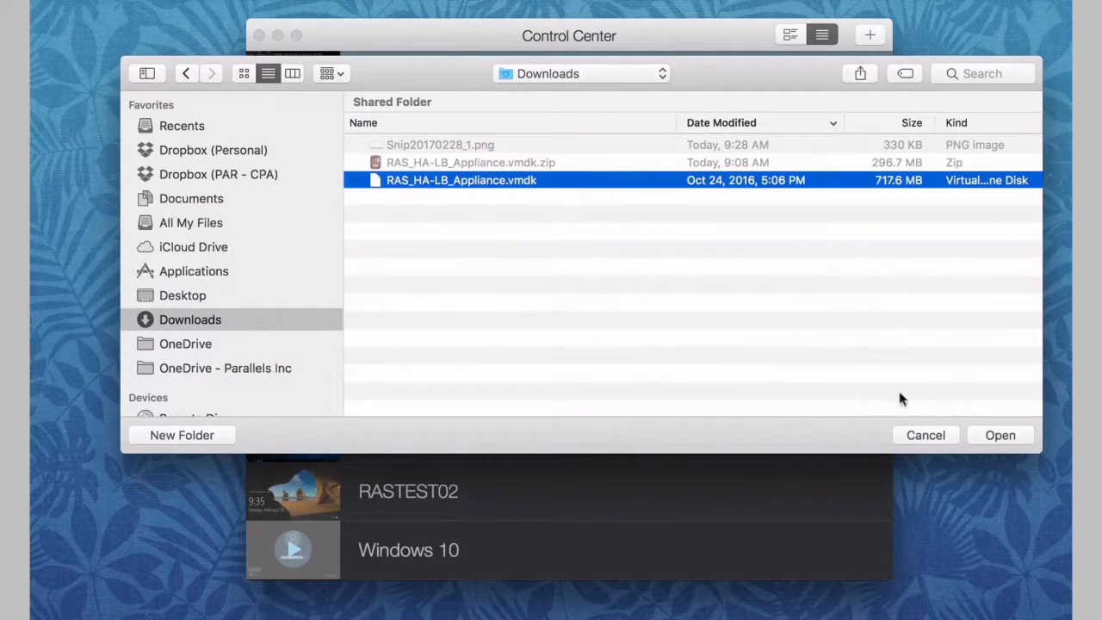
click(999, 434)
text(H)
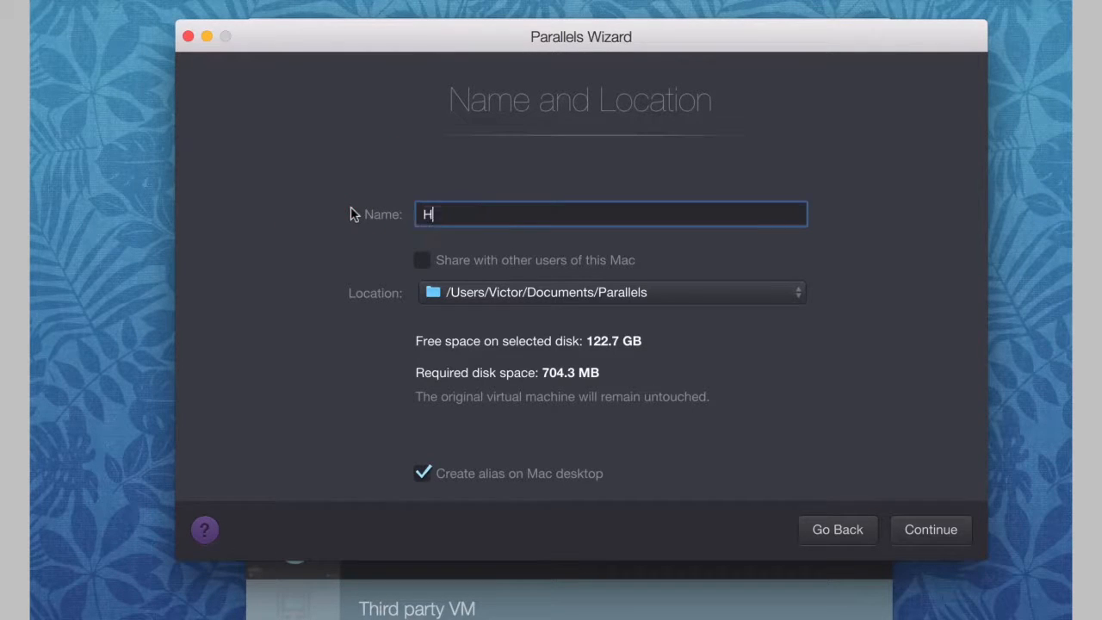
Step: Name the machine HALB TEST and turn off Create alias on Mac desktop
text(ALB TE)
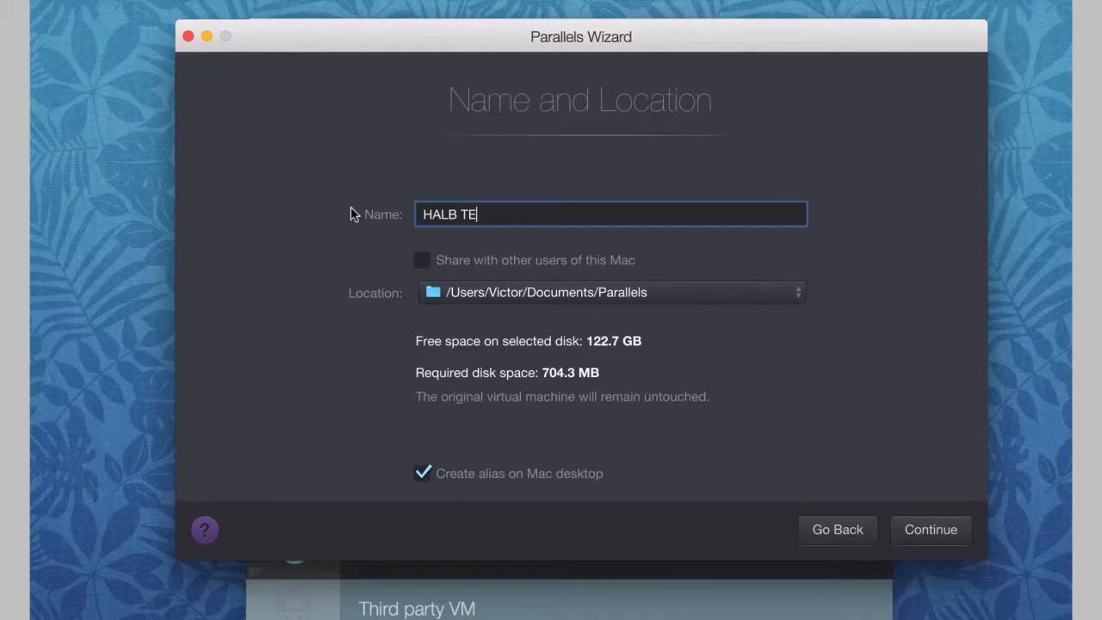
text(ST)
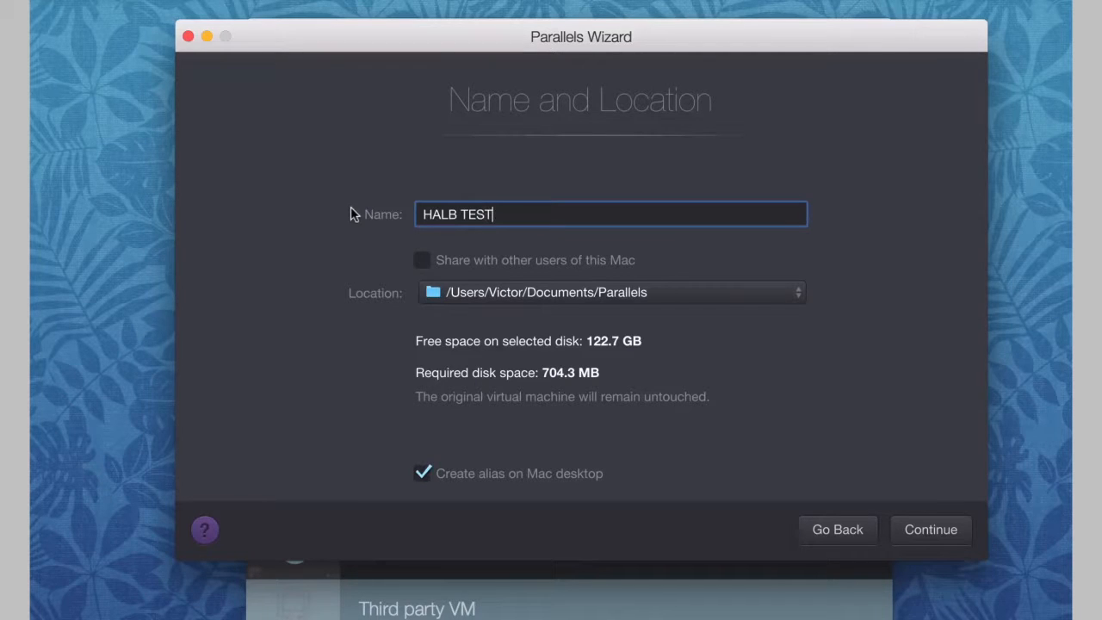
click(422, 472)
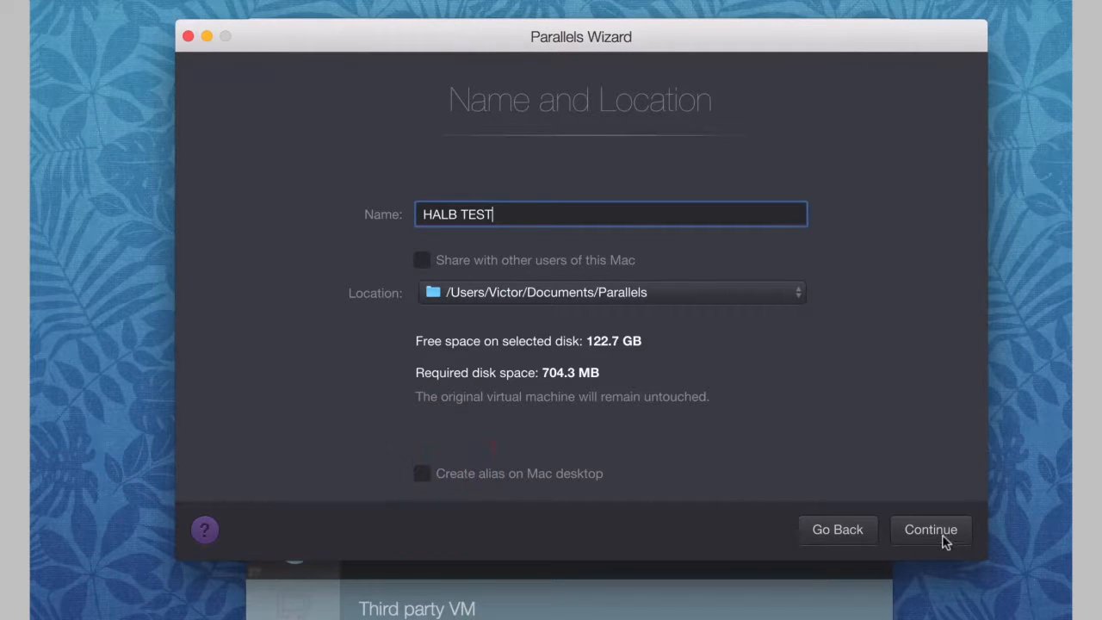
Step: Convert the appliance into HALB TEST and bring up its actions in Control Center
click(931, 531)
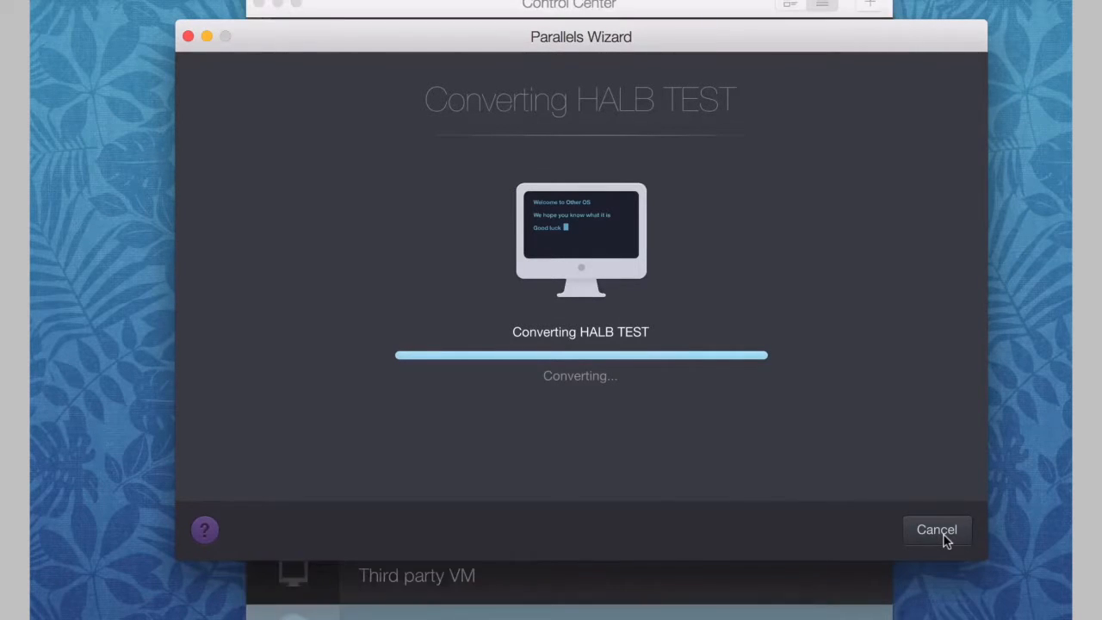
mouse_move(579, 265)
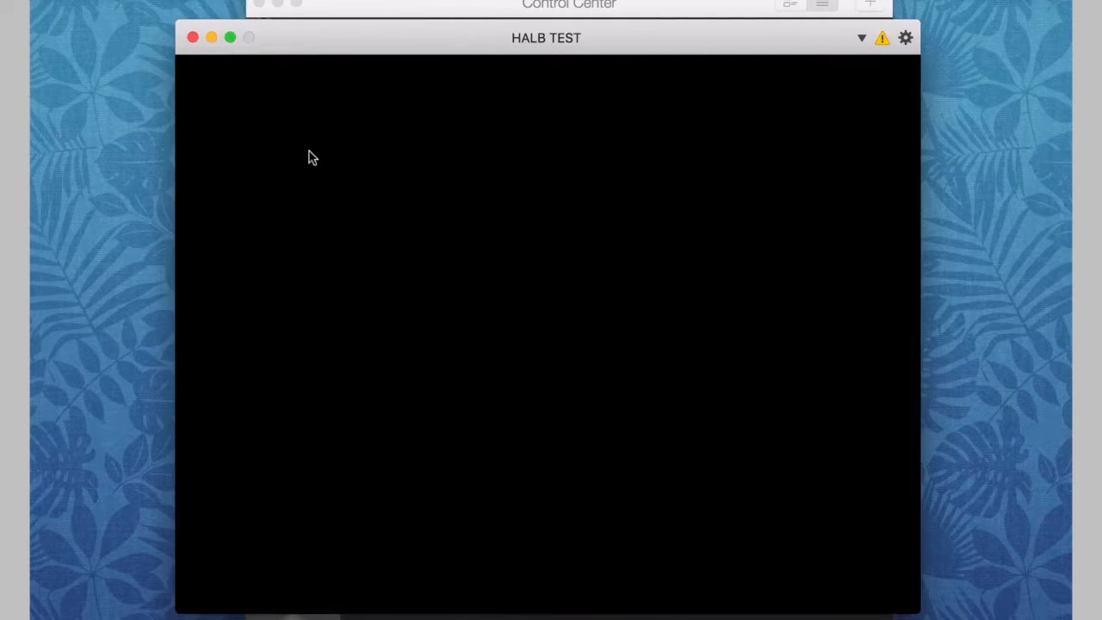
click(821, 3)
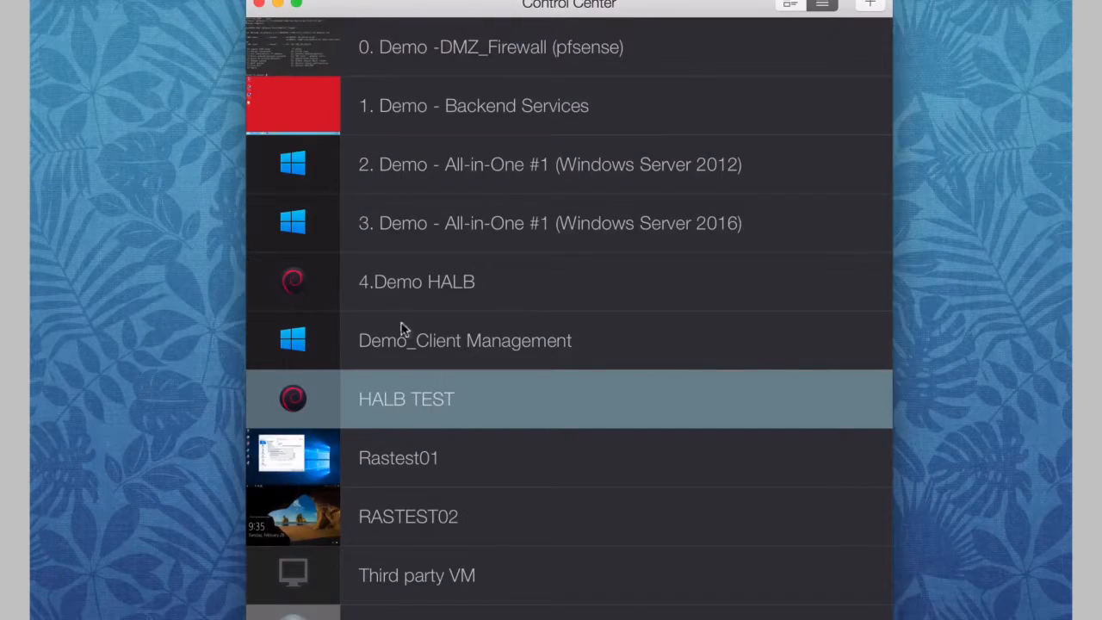
right_click(406, 399)
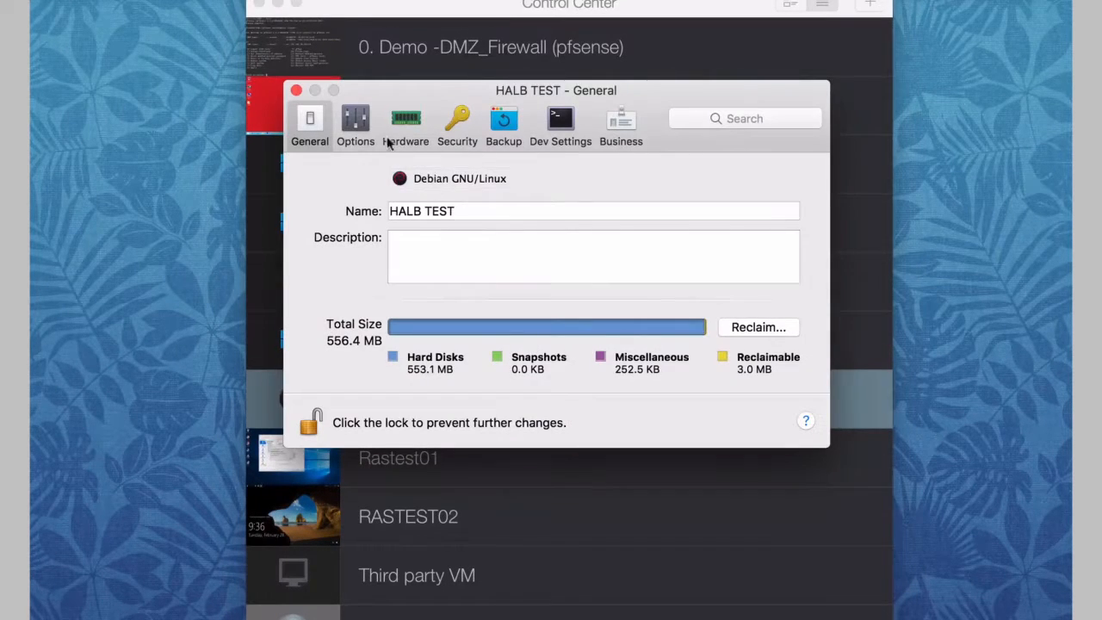
Step: In the hardware settings, connect Network 1 to Host-Only #2 and review CPU and memory
click(405, 124)
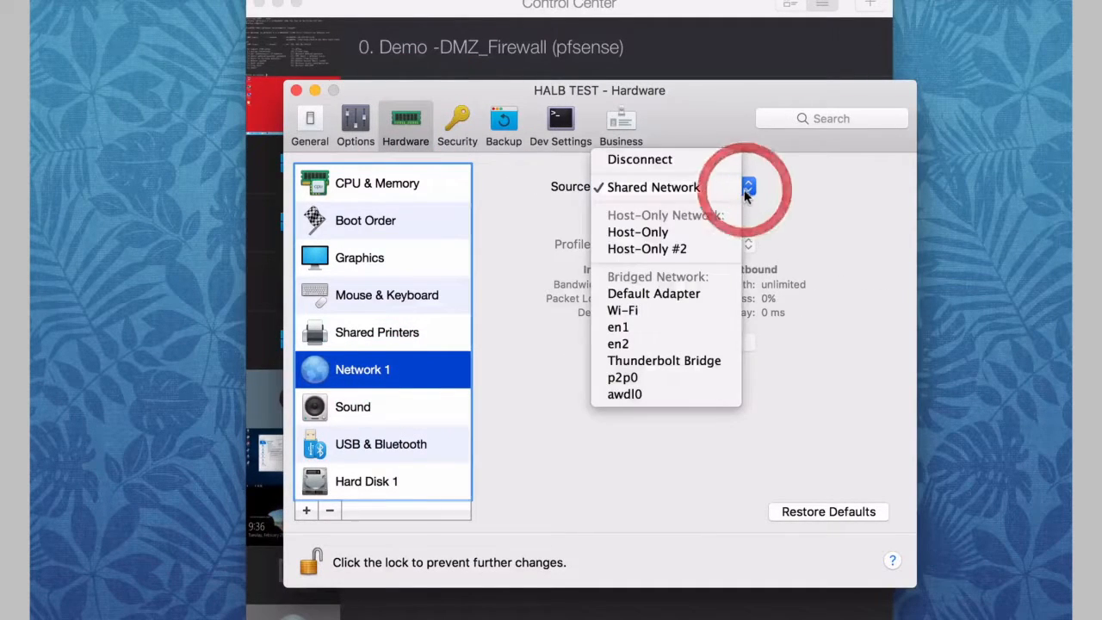
click(647, 248)
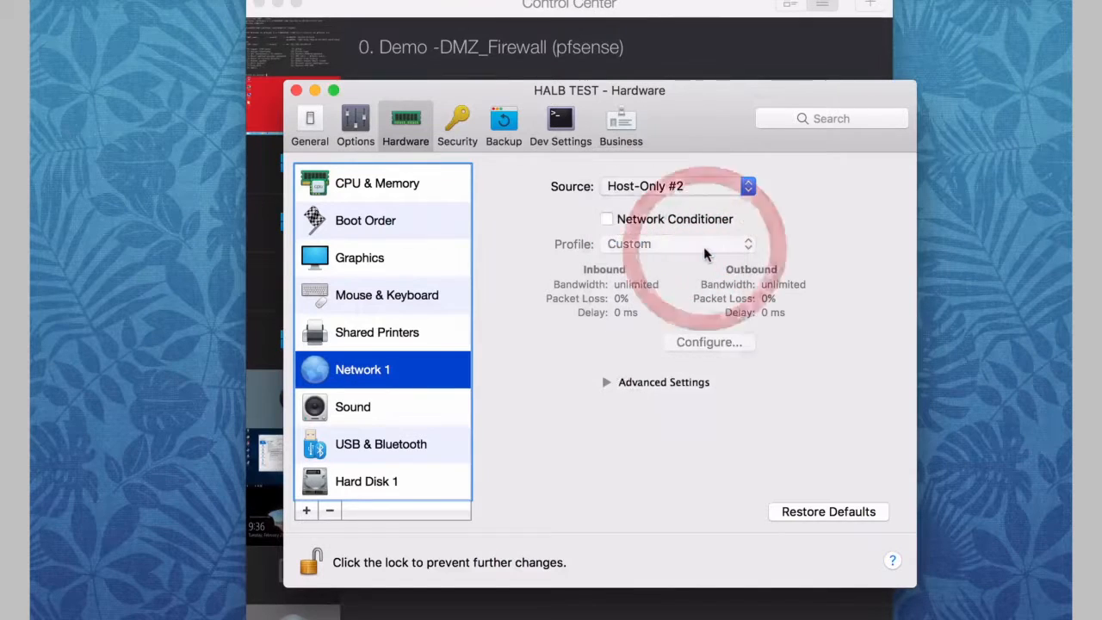
click(377, 183)
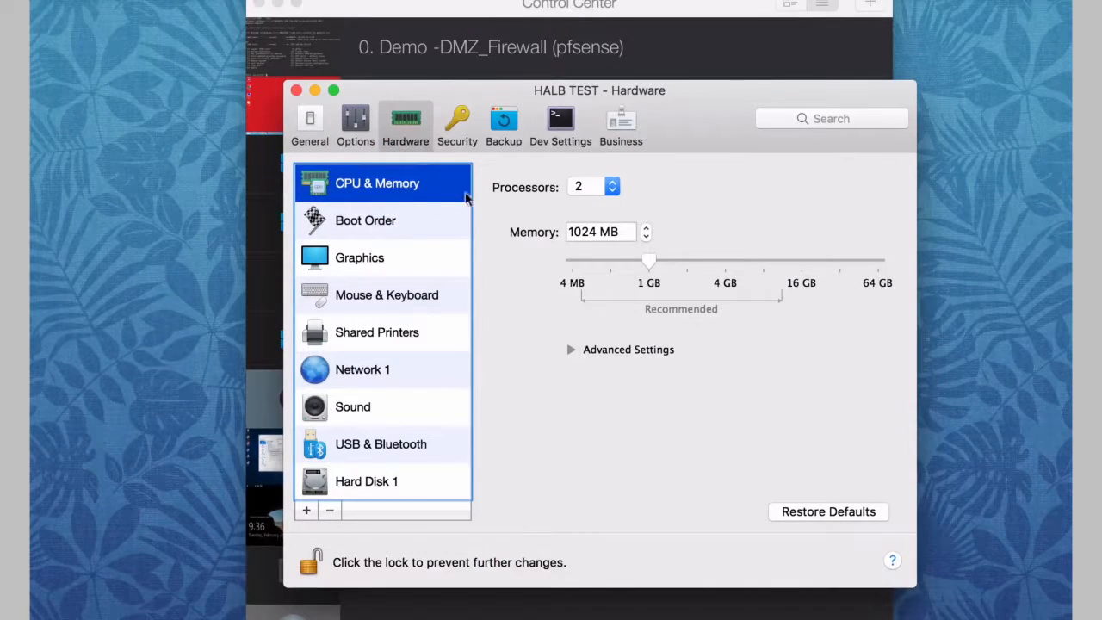
mouse_move(623, 238)
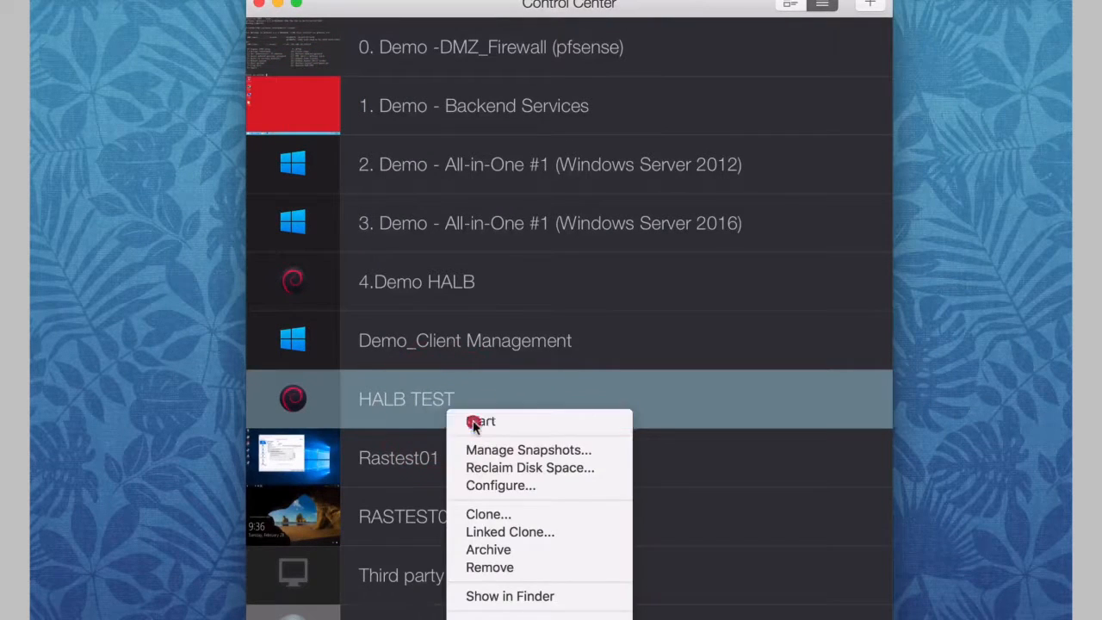
Step: Boot HALB TEST with DHCP networking for IPv4 only and automatic updates enabled
click(482, 420)
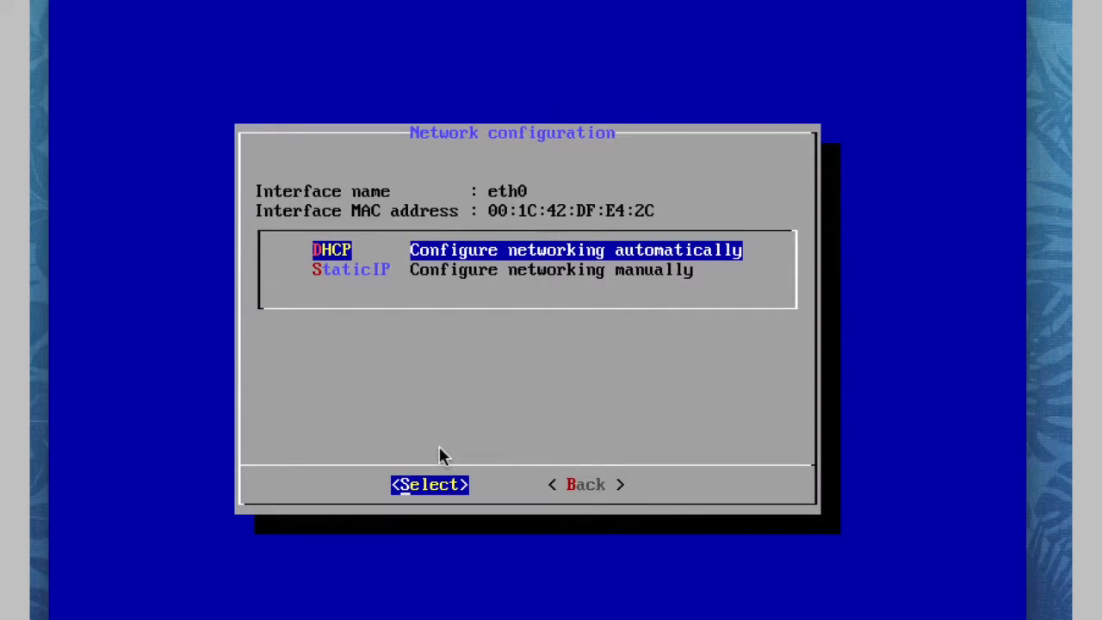
click(428, 484)
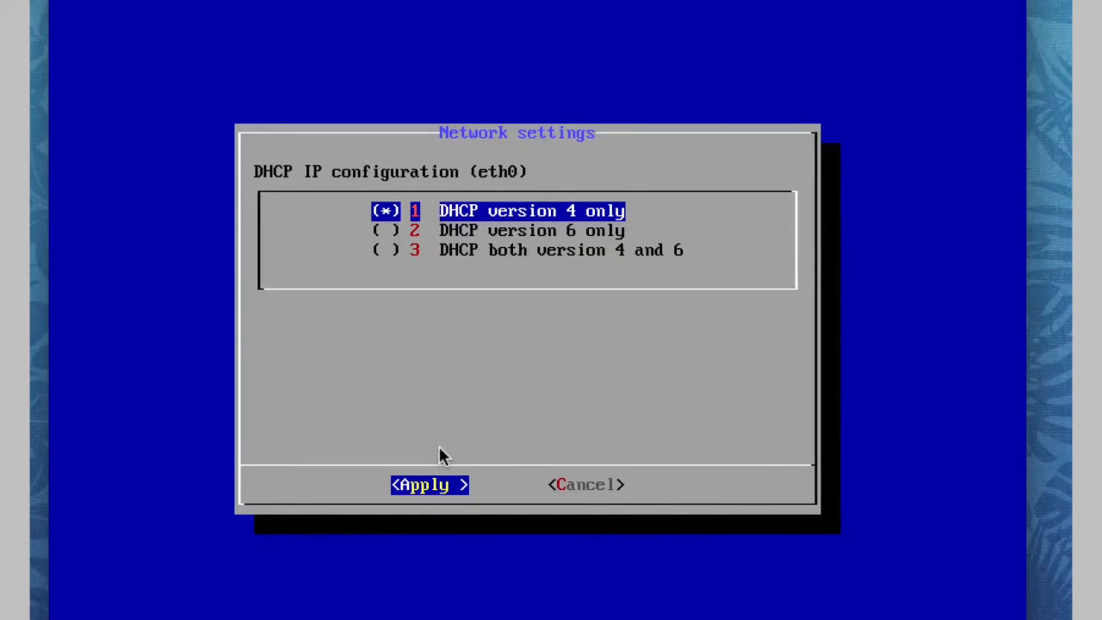
click(429, 484)
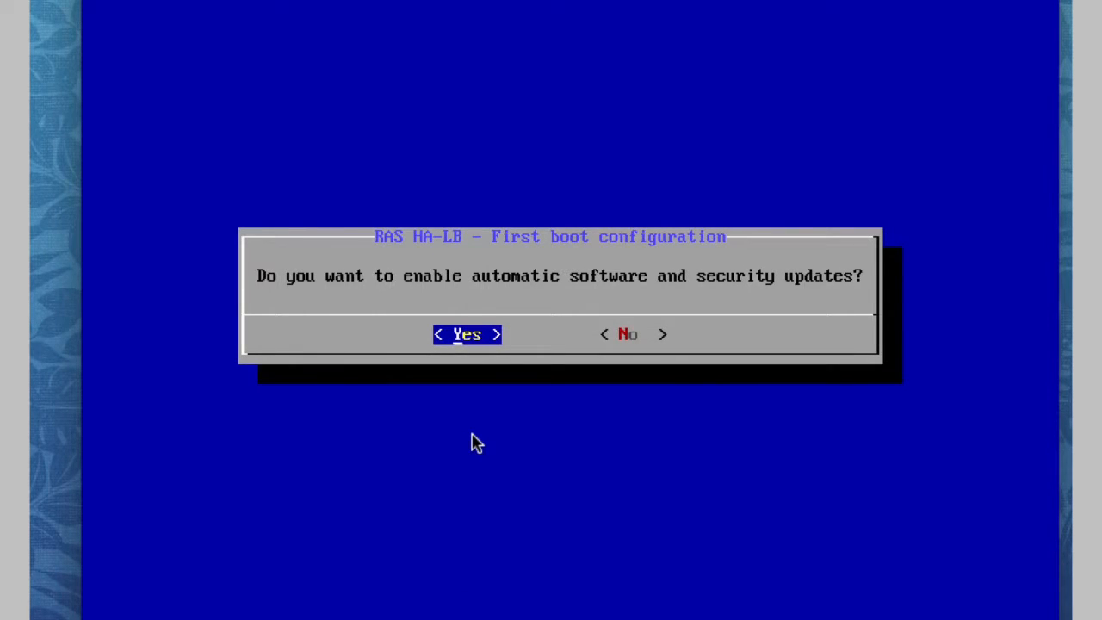
click(467, 334)
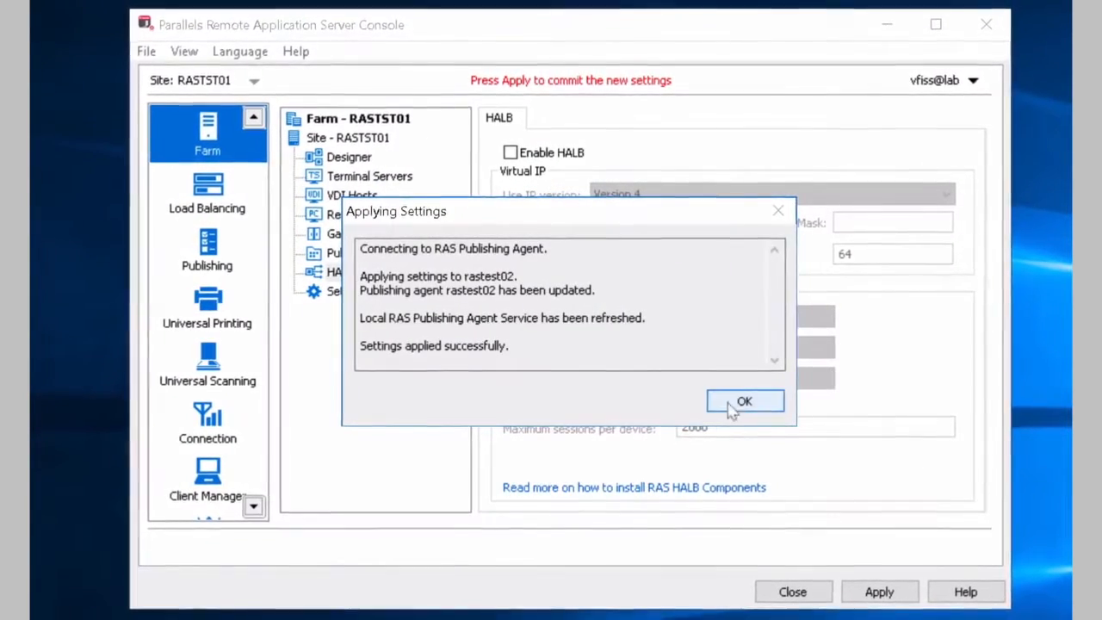
Step: Enable HALB for the site with virtual IPv4 ending in .13
click(744, 401)
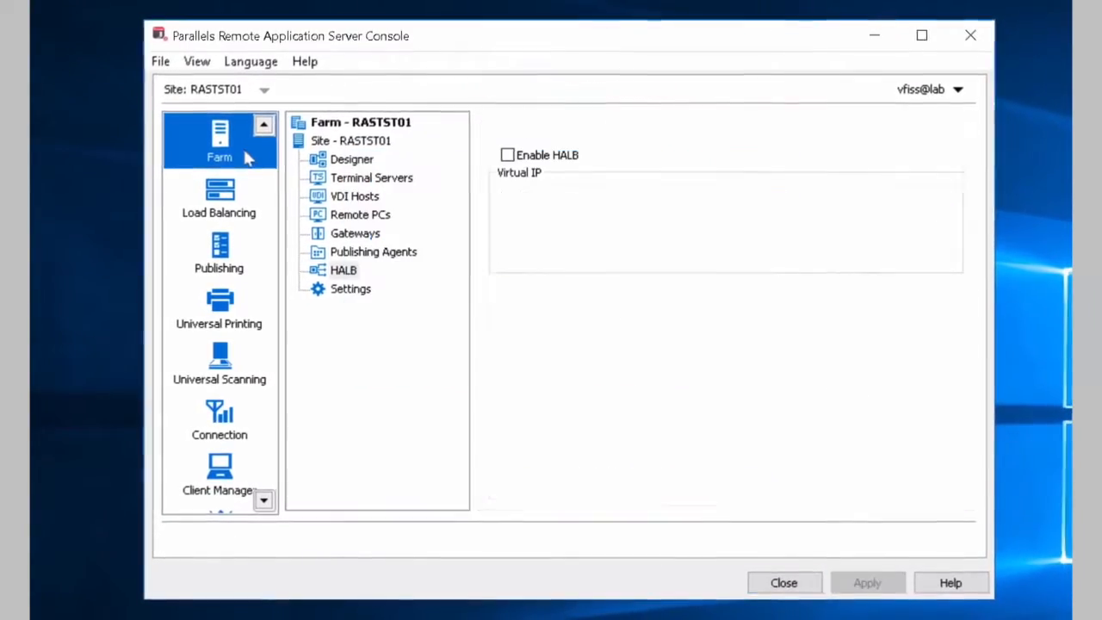
click(344, 269)
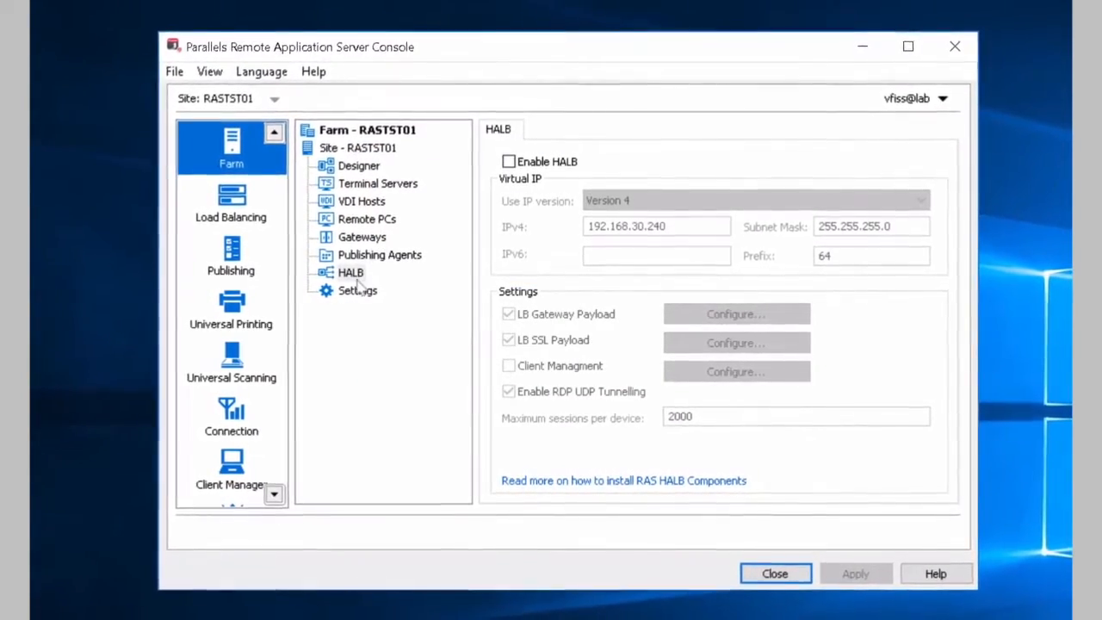
click(510, 166)
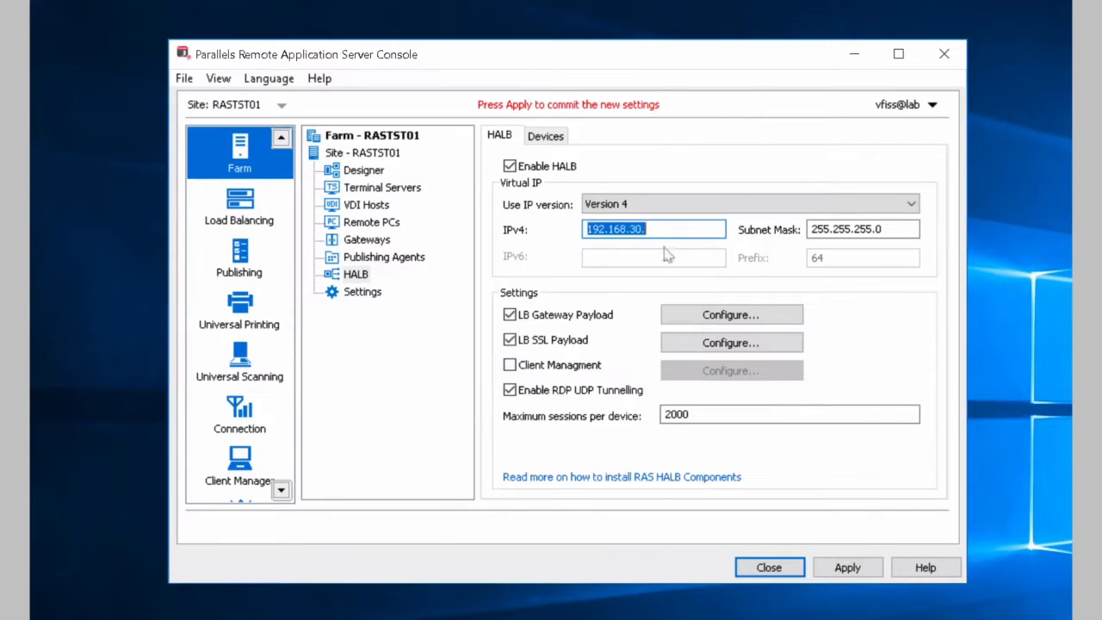
text(13)
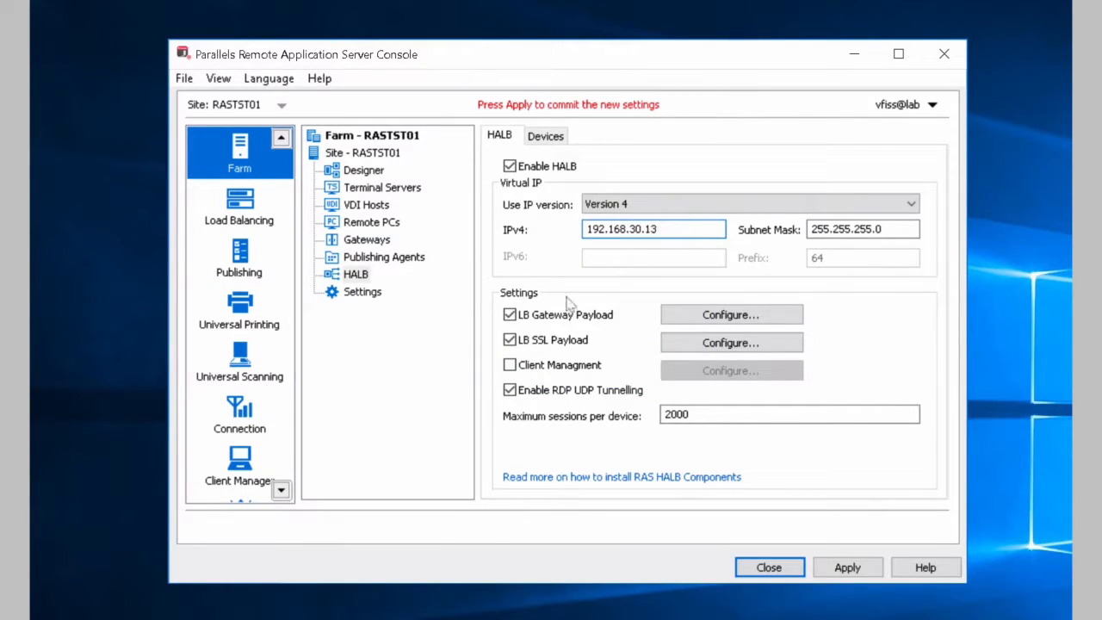
Step: Confirm the gateway payload and SSL payload load-balancing settings
click(730, 314)
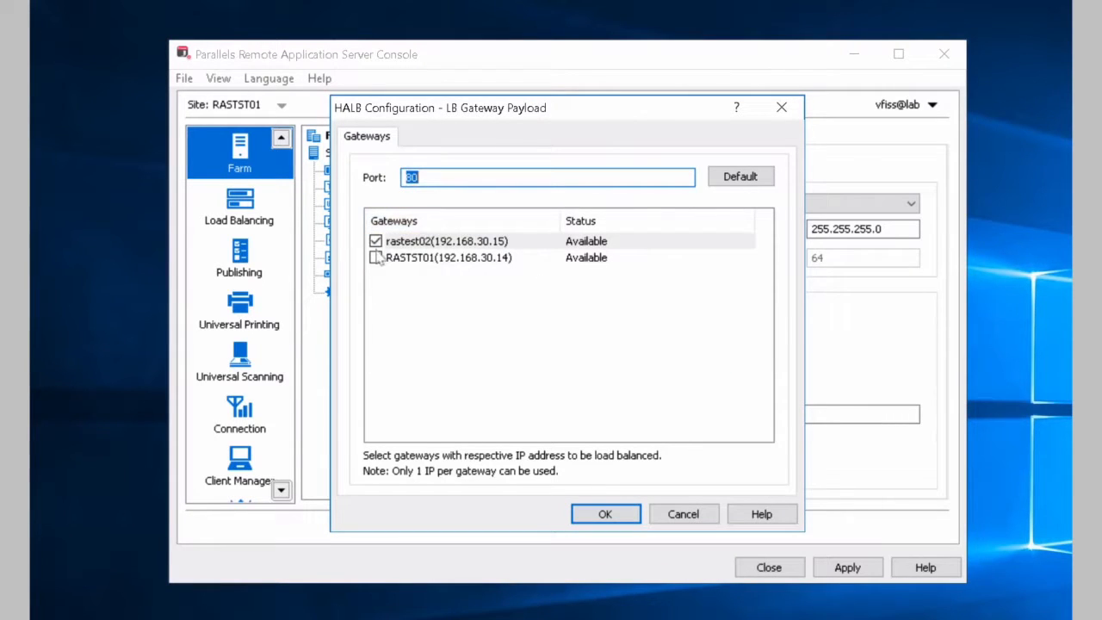
click(604, 513)
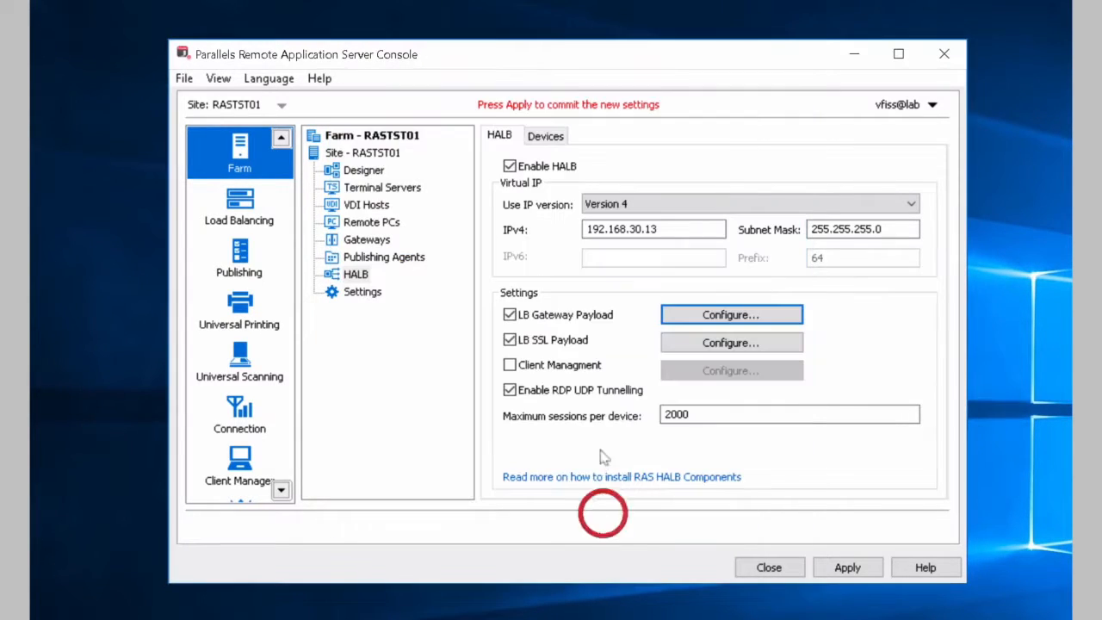
click(730, 342)
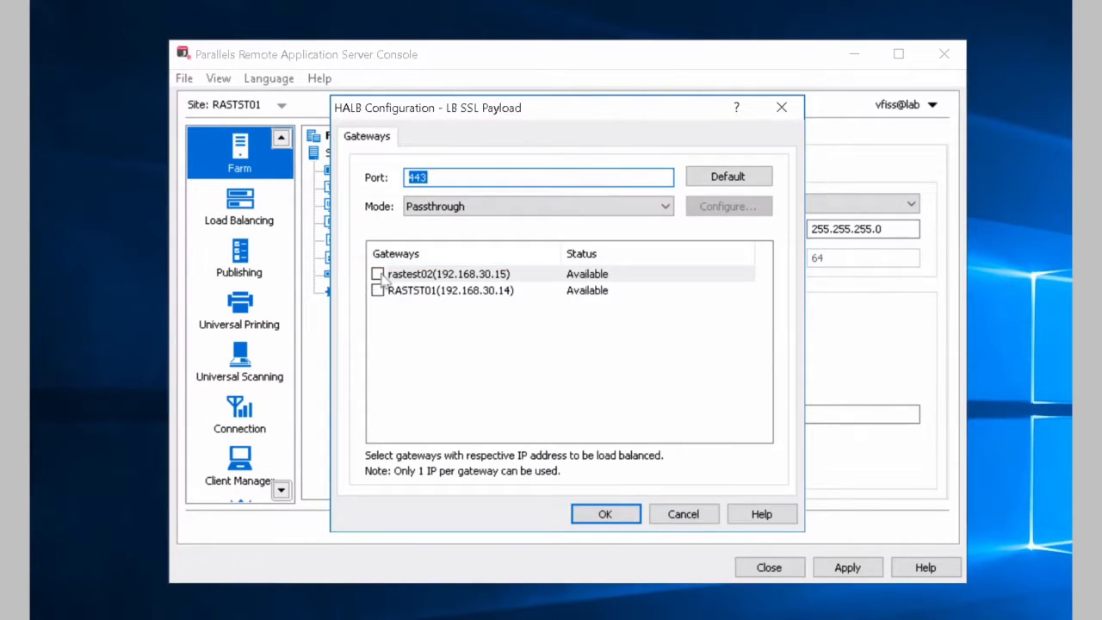
click(607, 513)
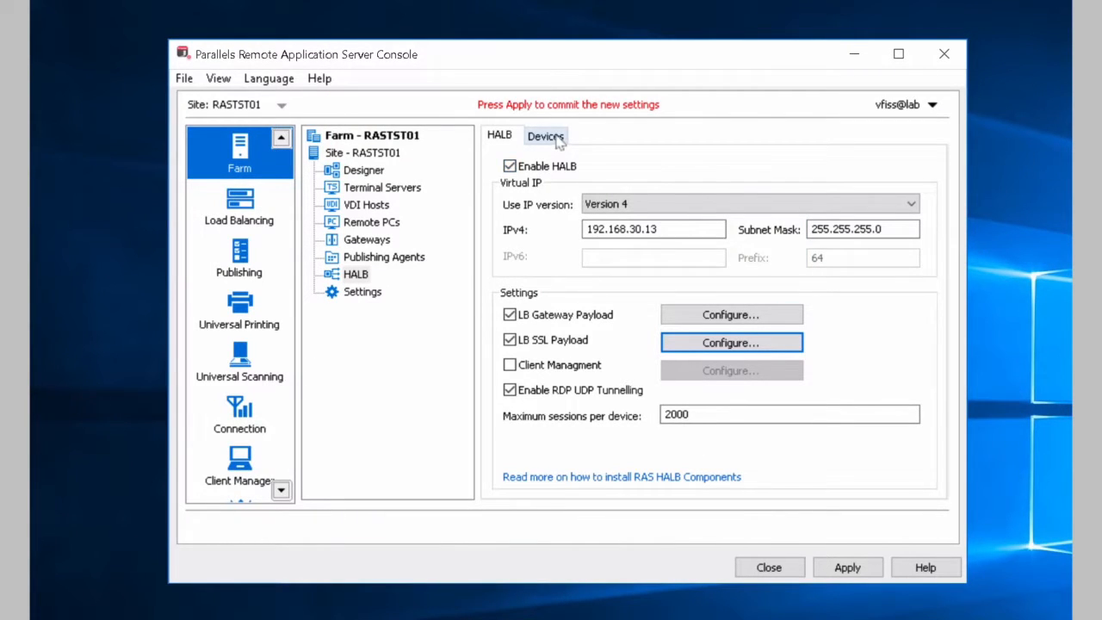
Step: Add the discovered appliance 192.168.30.13 as a HALB device
click(546, 135)
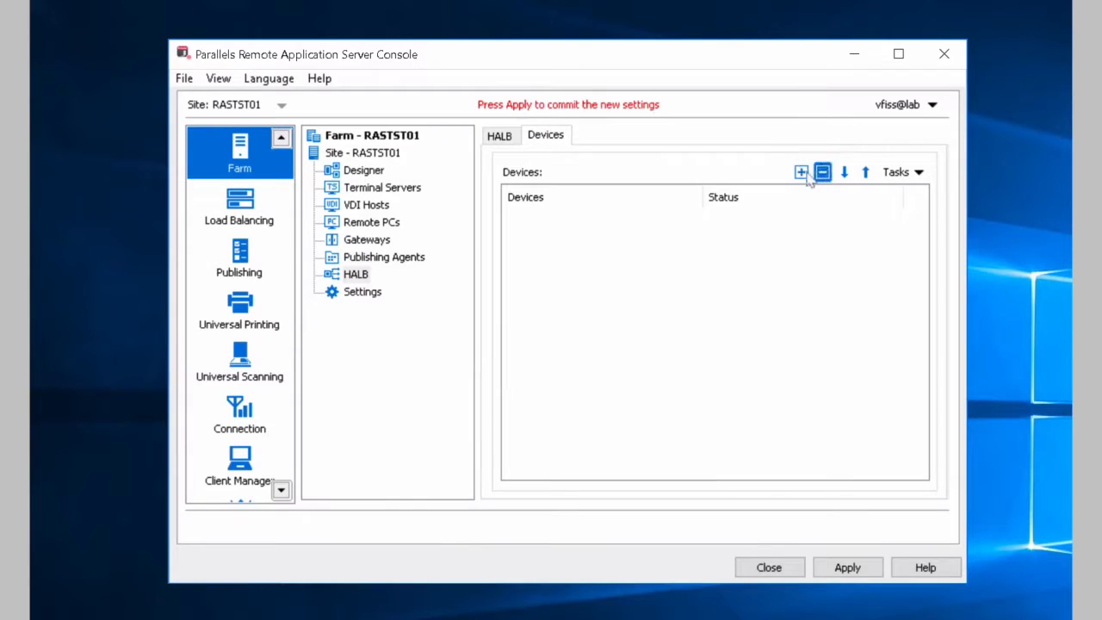
click(801, 173)
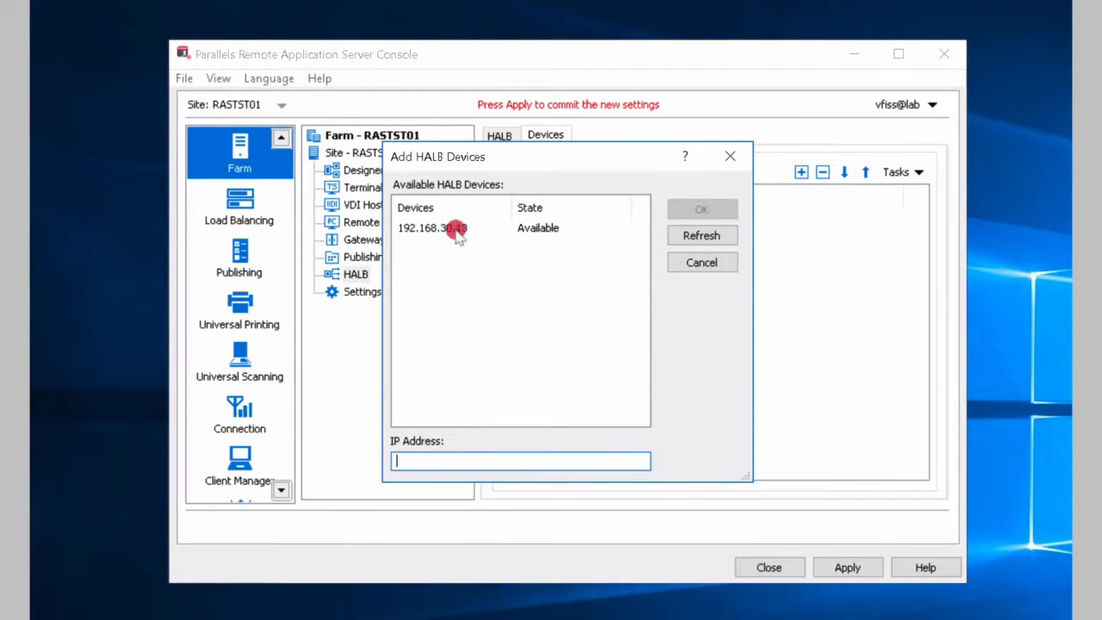
click(432, 228)
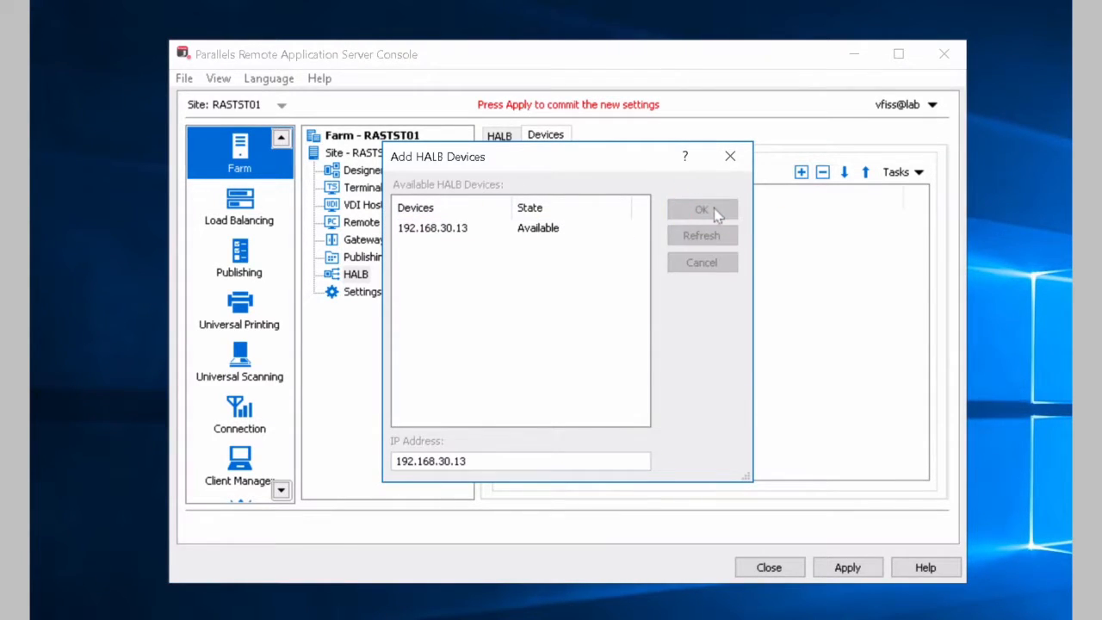
Step: Set the virtual IPv4 address to 192.168.30.13 and apply the HALB settings
click(703, 211)
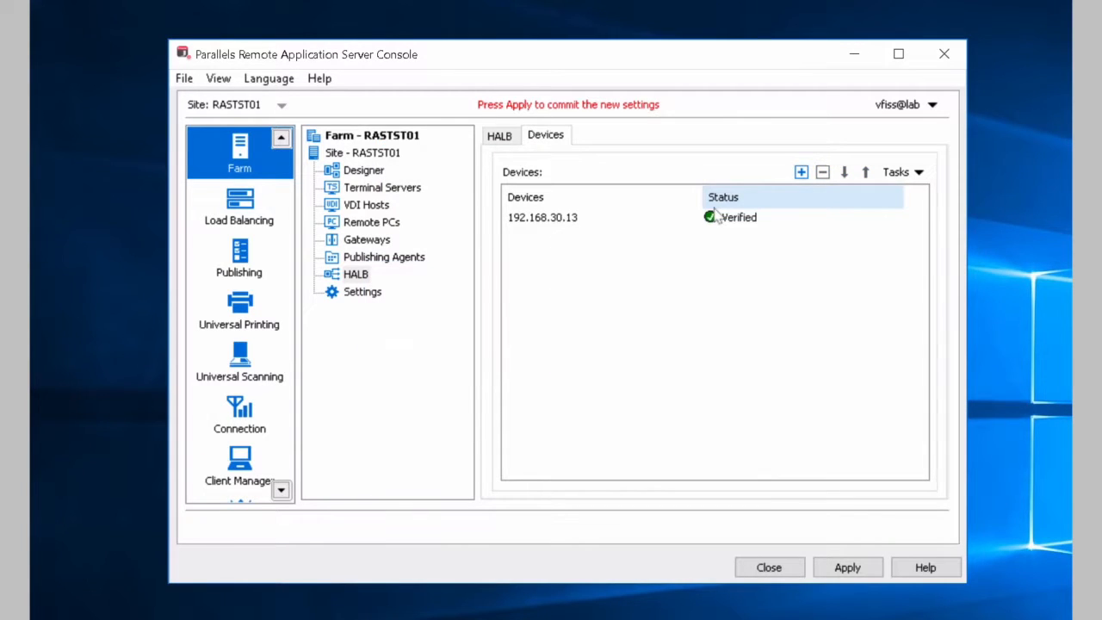
click(499, 134)
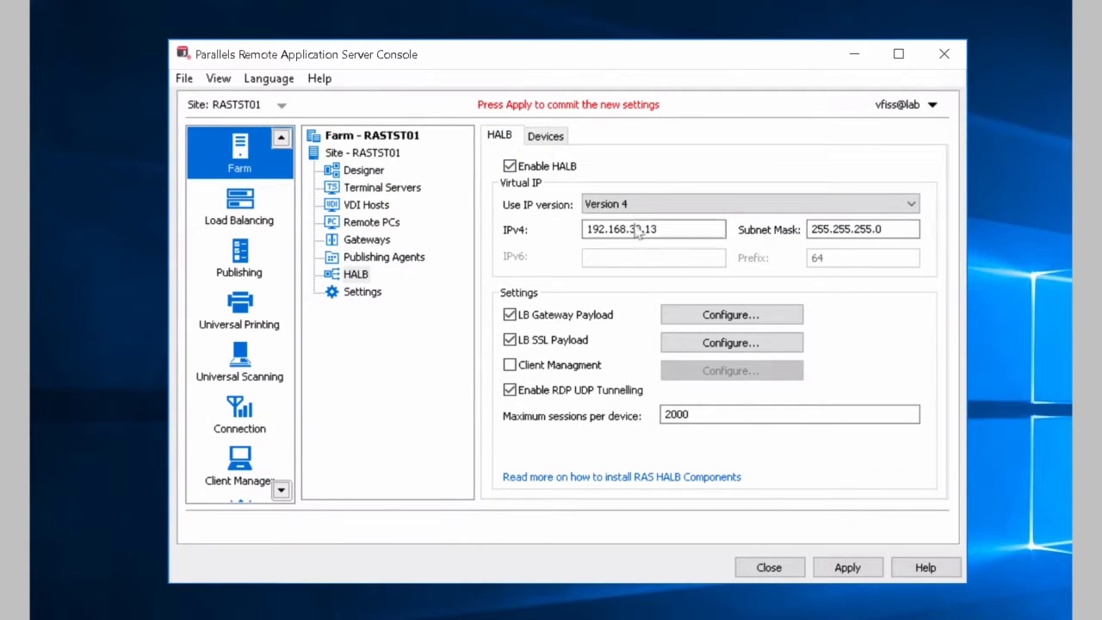
text(0)
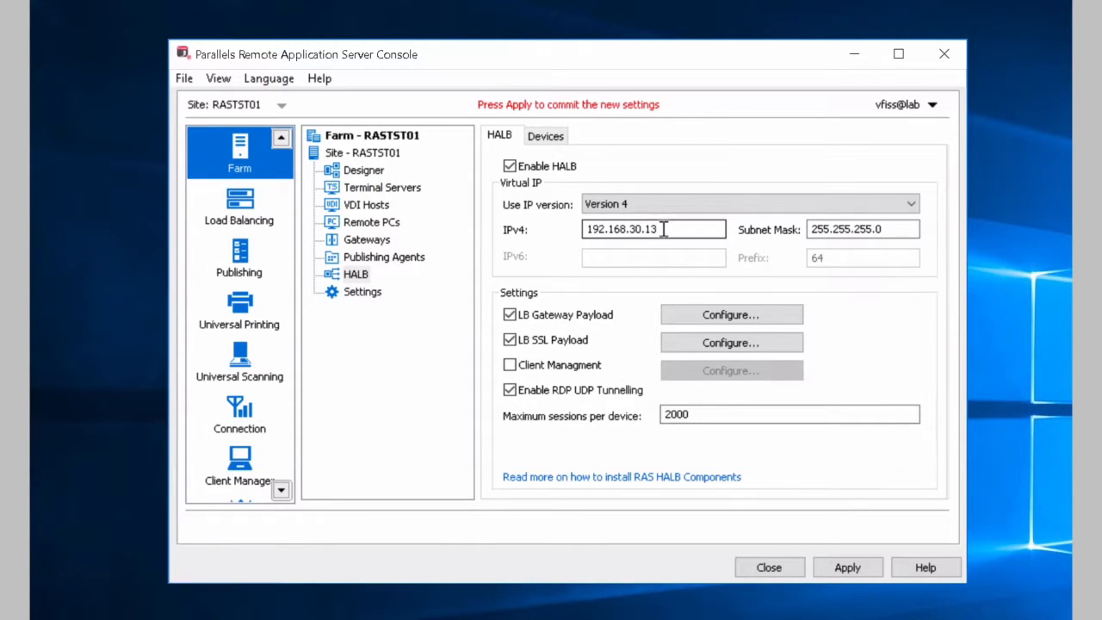
mouse_move(772, 393)
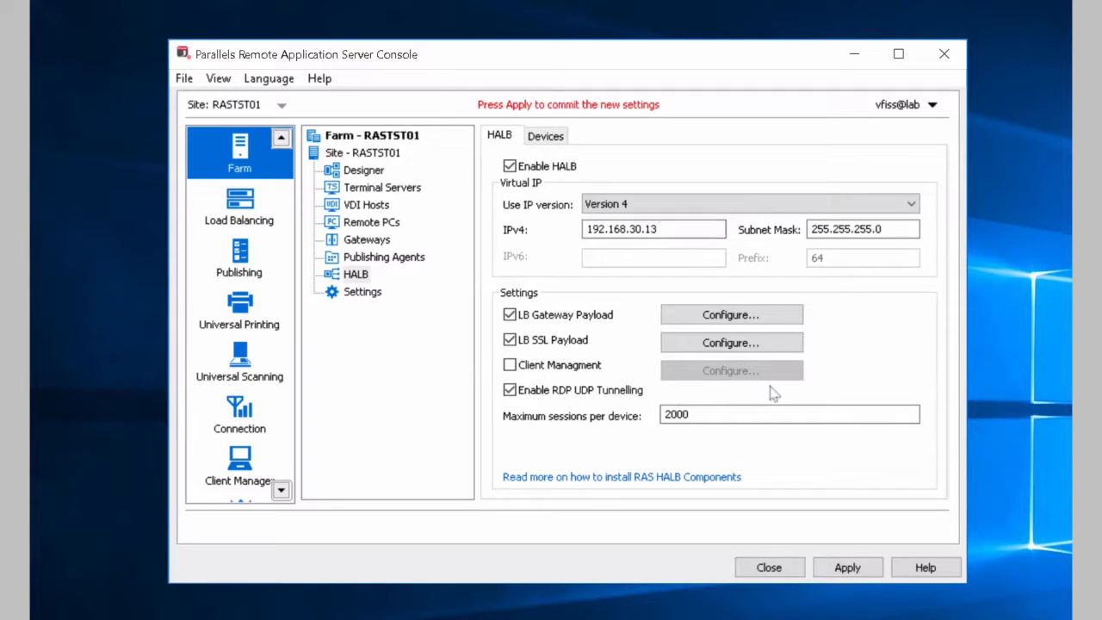
click(847, 566)
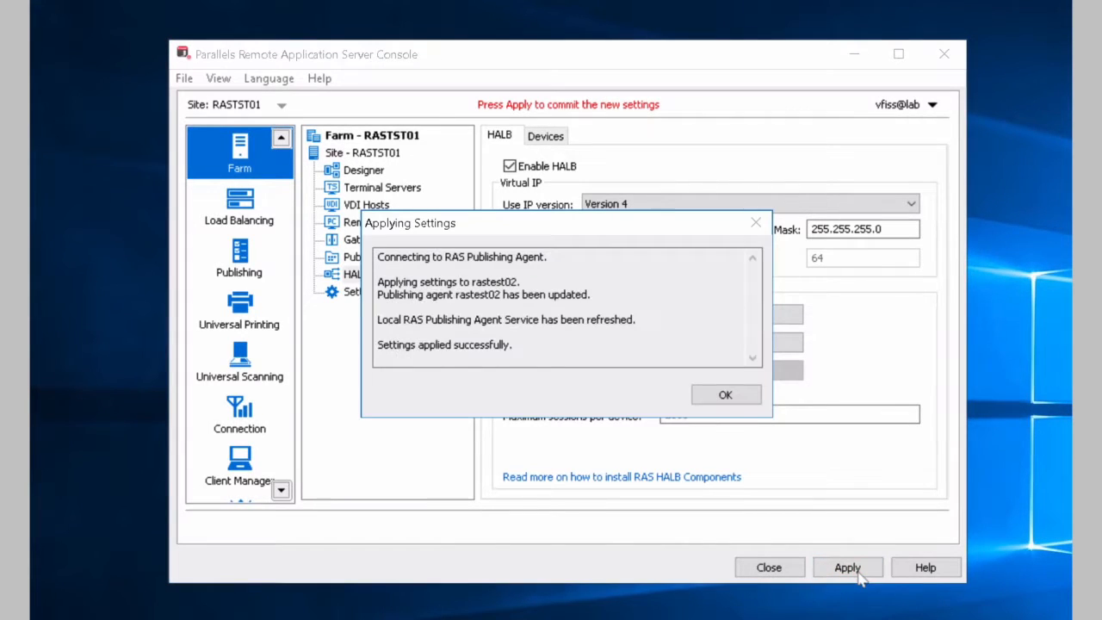
click(725, 394)
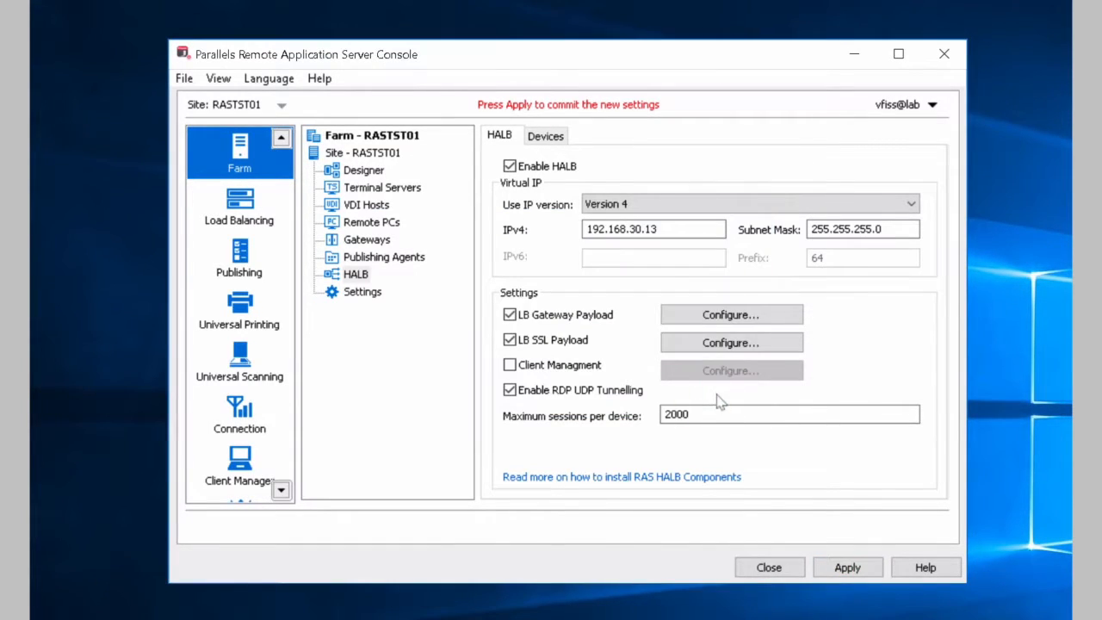
drag(569, 53, 513, 59)
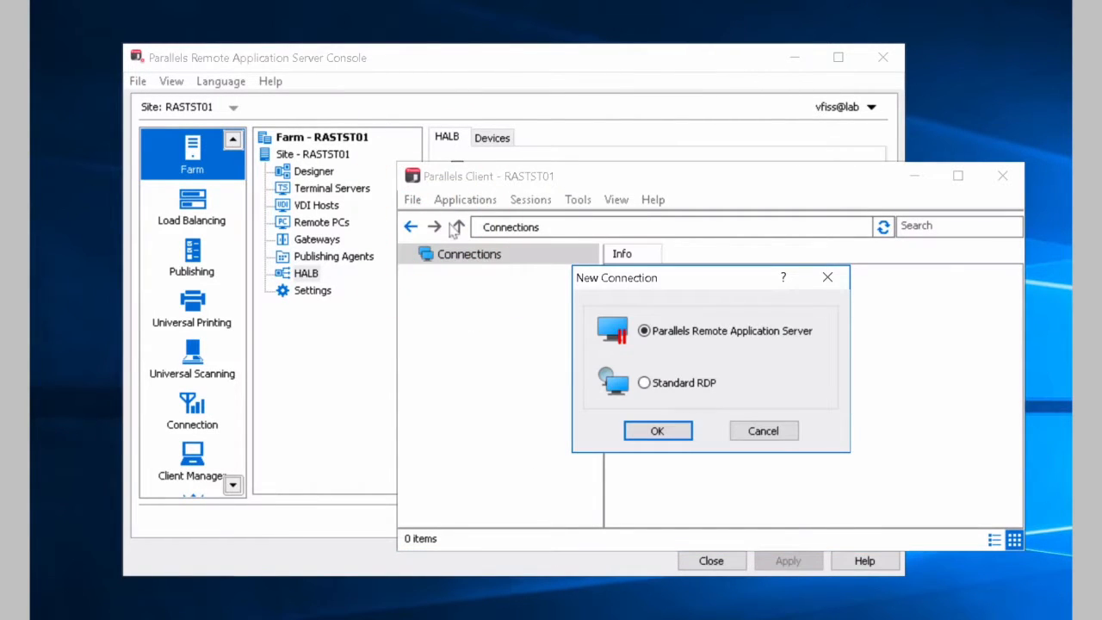
Step: Add a Parallels RAS connection to server 192.168.30.13 with friendly name HALB
click(658, 430)
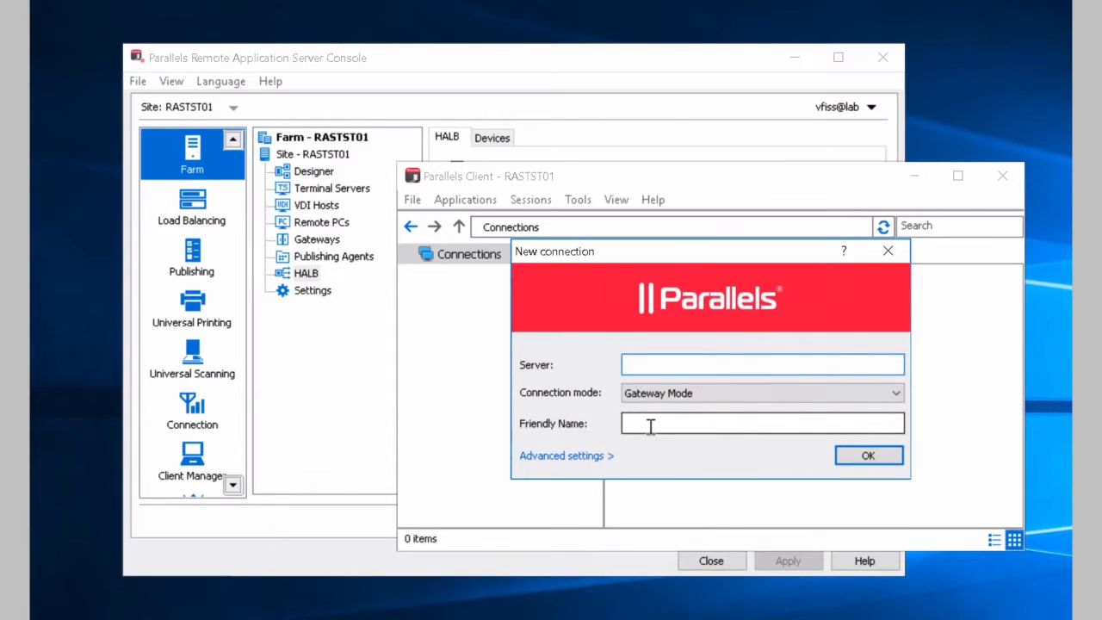
text(192.1)
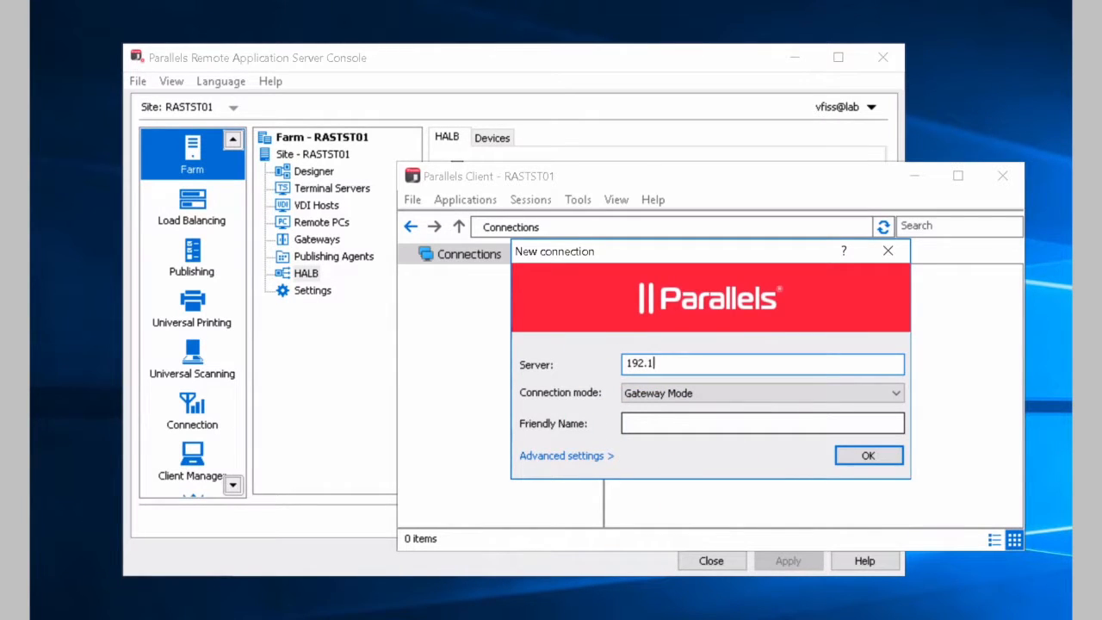
text(68.30.13)
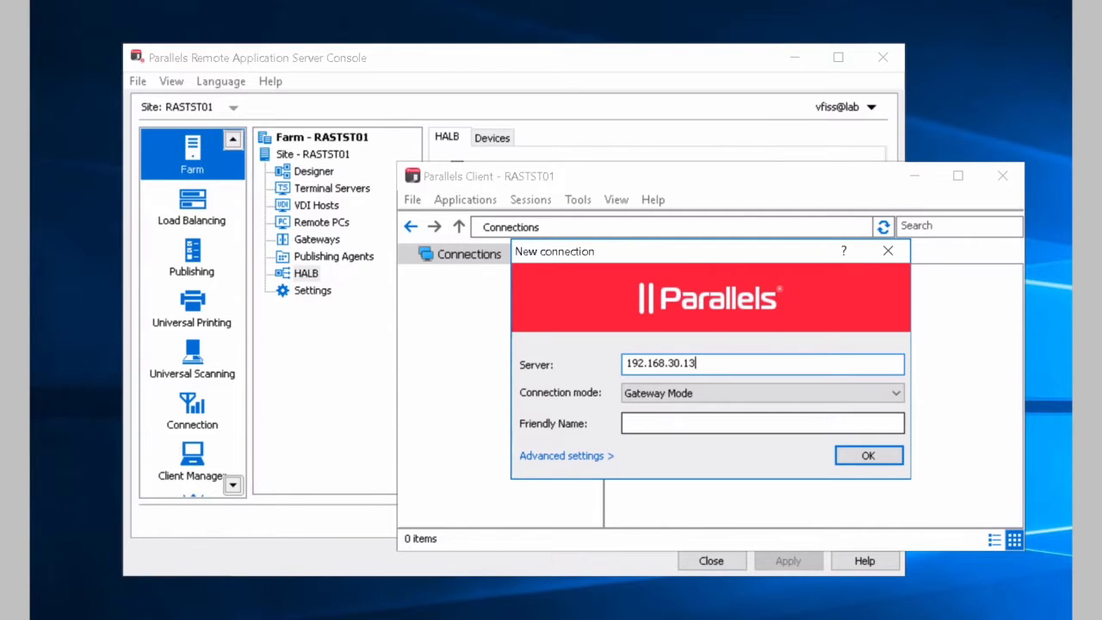
click(761, 424)
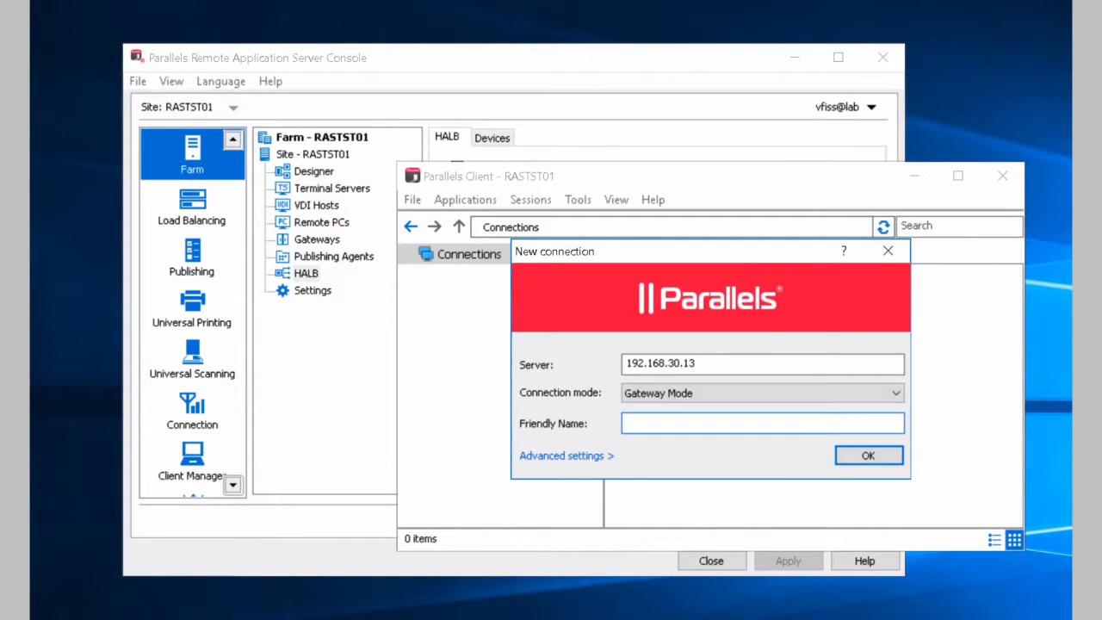
text(HALB)
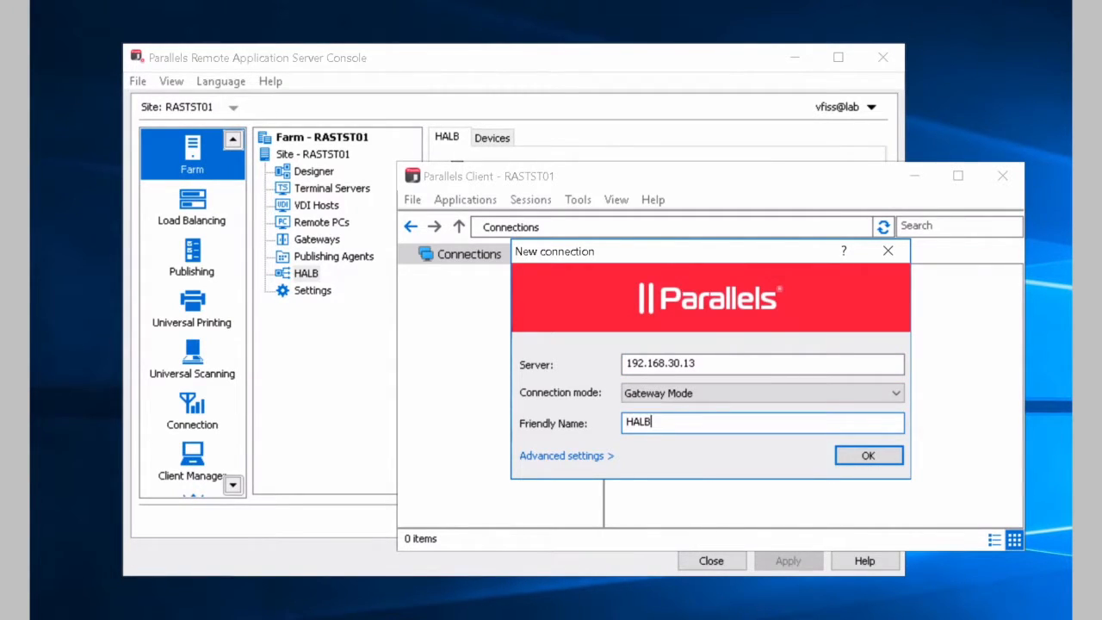
Step: Choose the connection mode, enter the password and log on to HALB
click(896, 393)
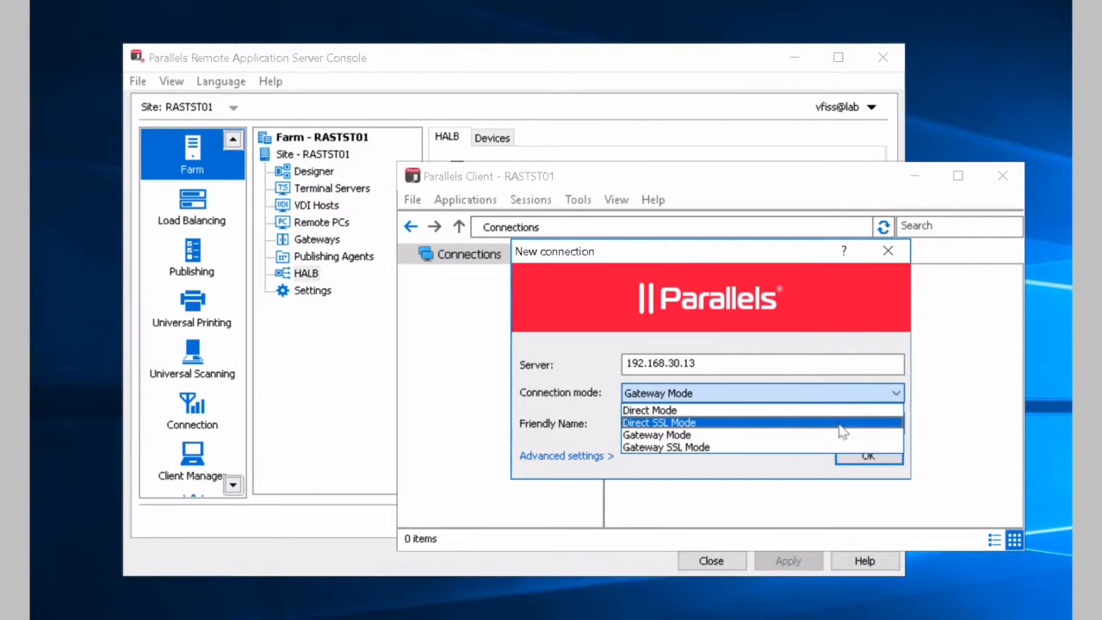
click(868, 456)
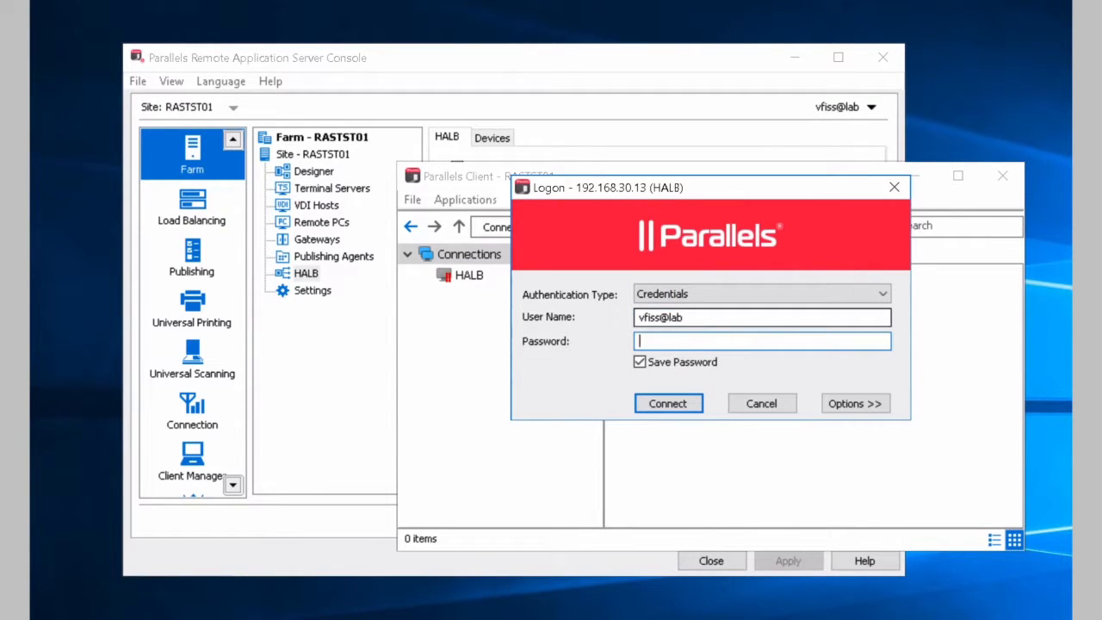
text(••)
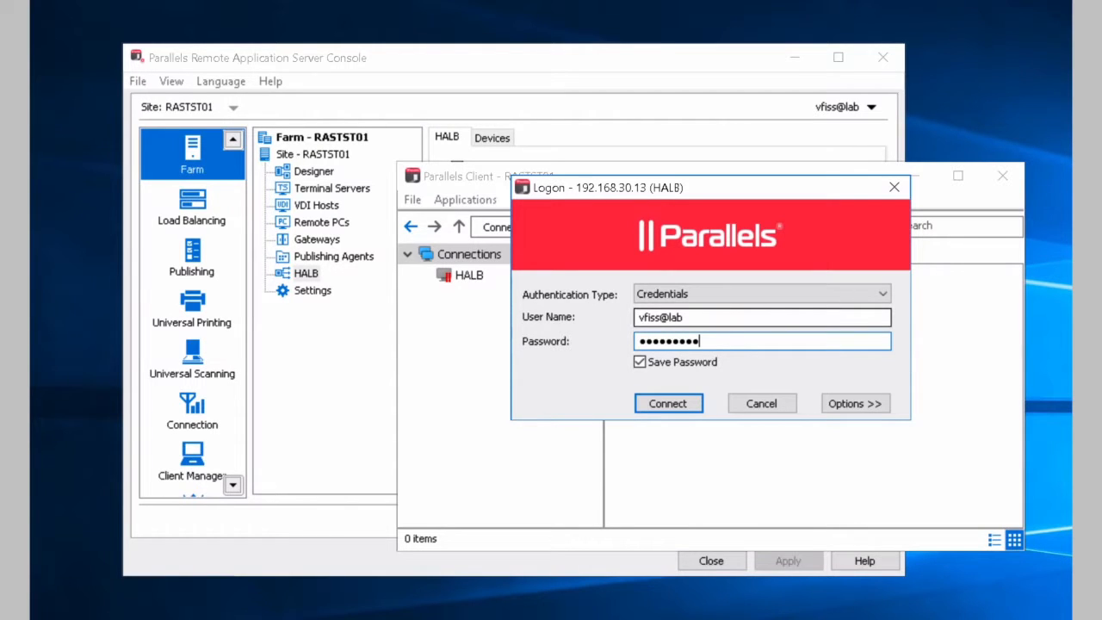
click(668, 403)
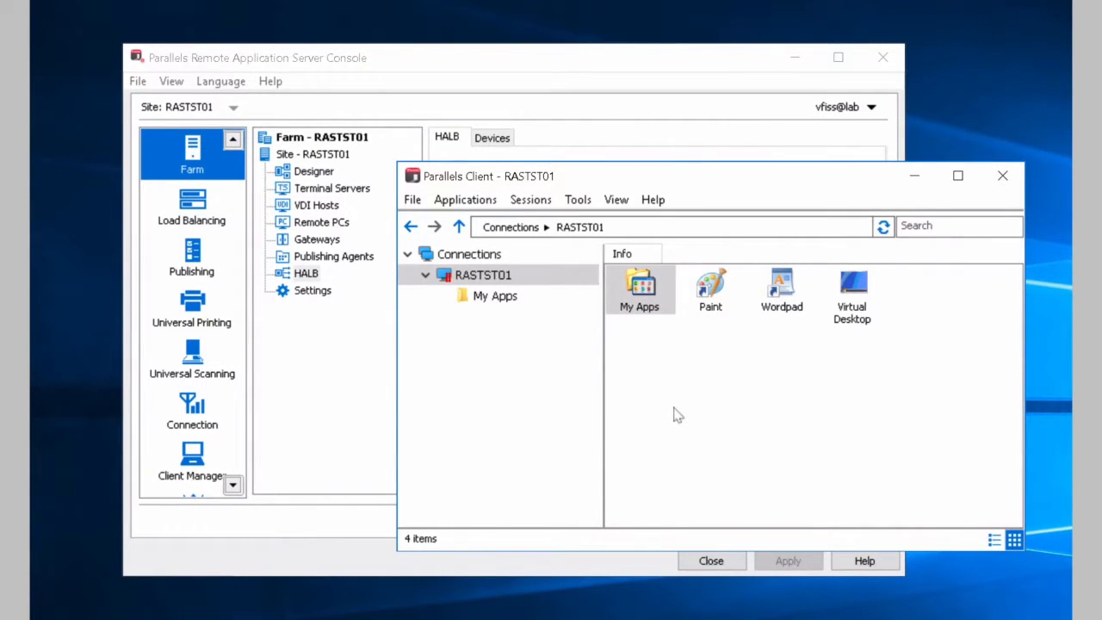
mouse_move(689, 386)
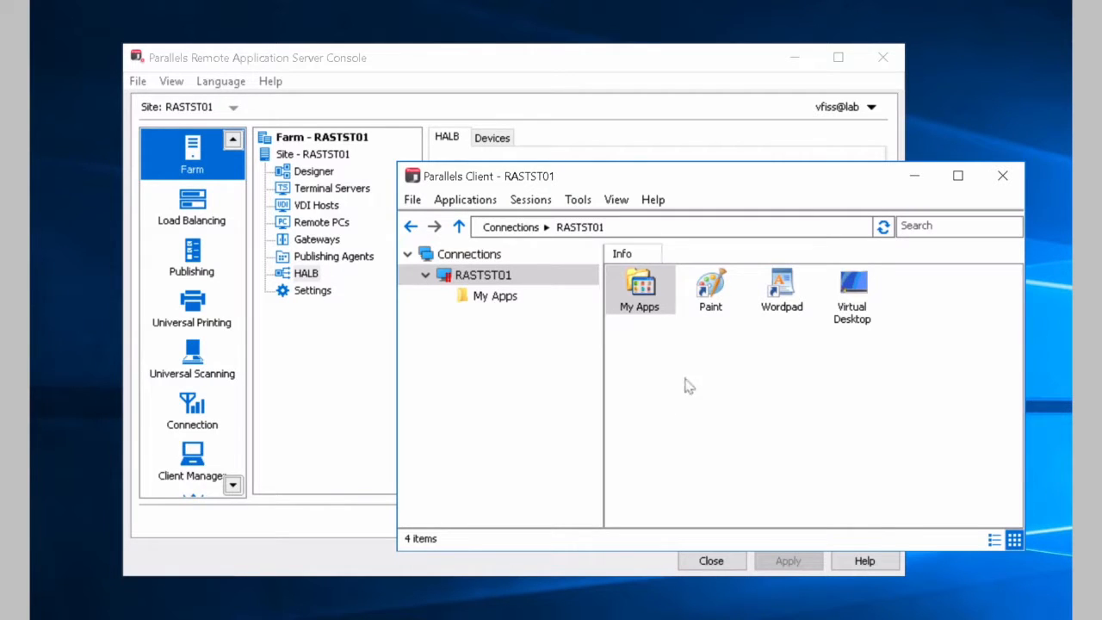
Step: Close Parallels Client to switch to the HTML5 gateway in the browser
click(782, 289)
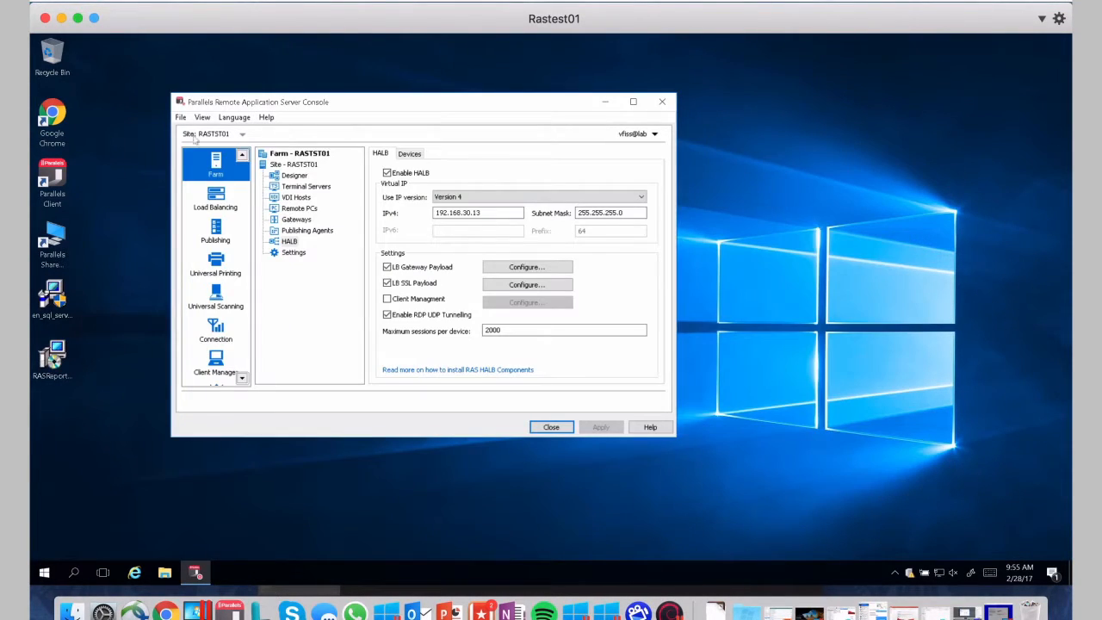
mouse_move(52, 117)
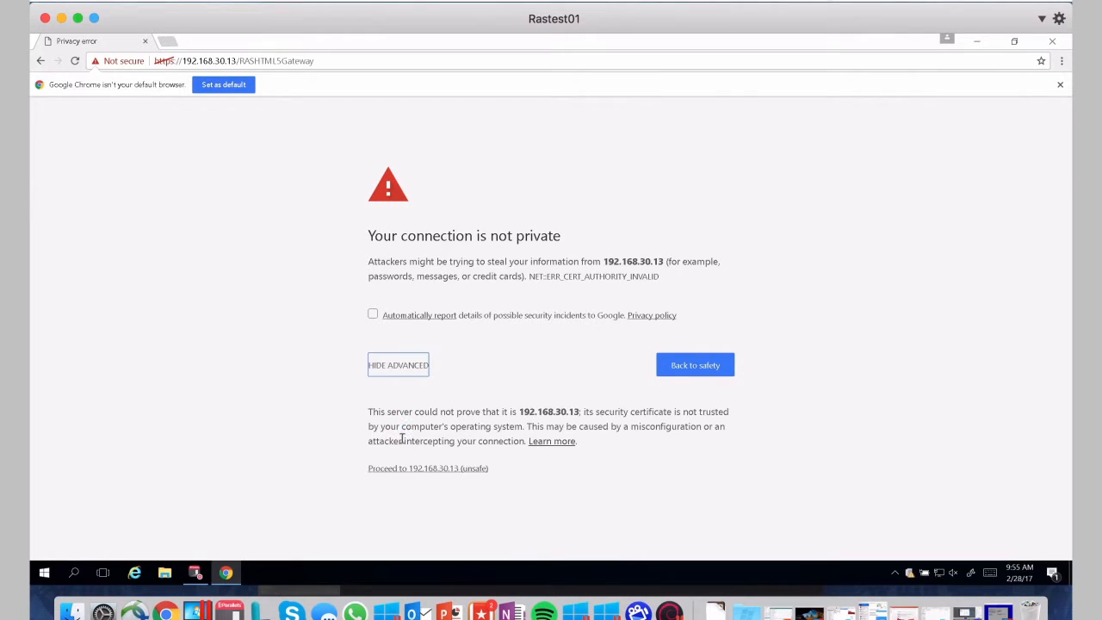
Step: Proceed past the certificate warning and log in to RASTST01 as the saved vfiss user
click(427, 468)
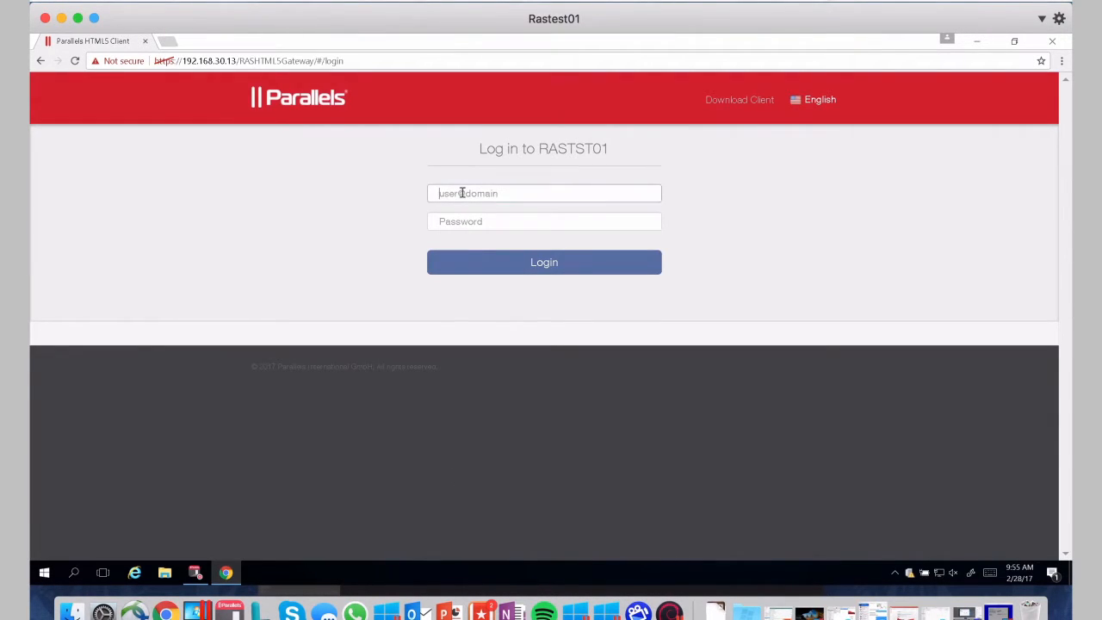
text(vfiss@)
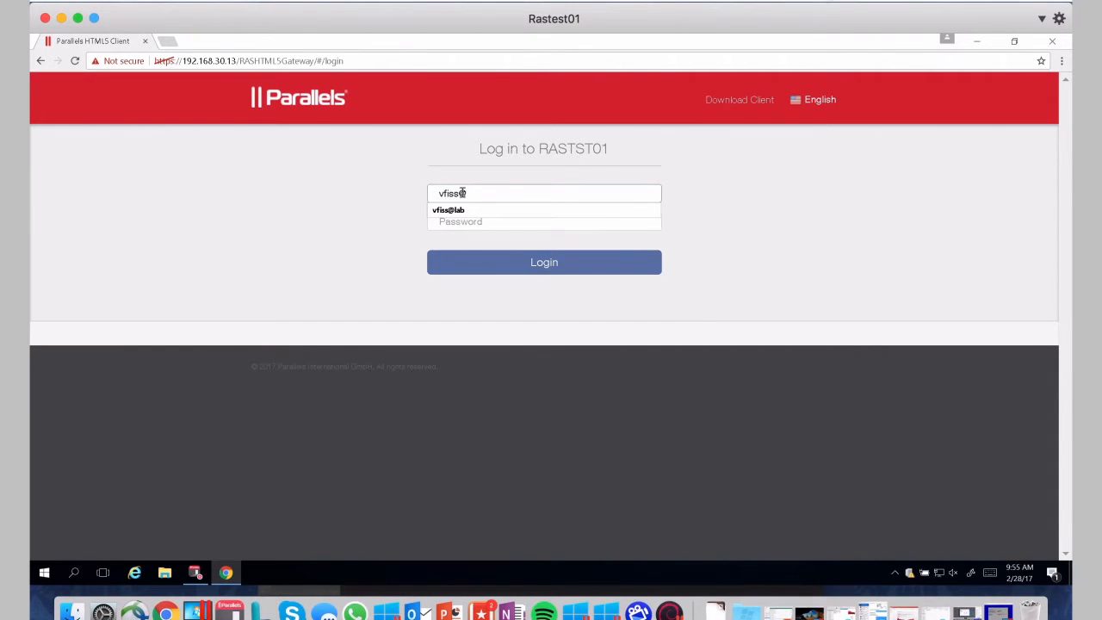
click(545, 210)
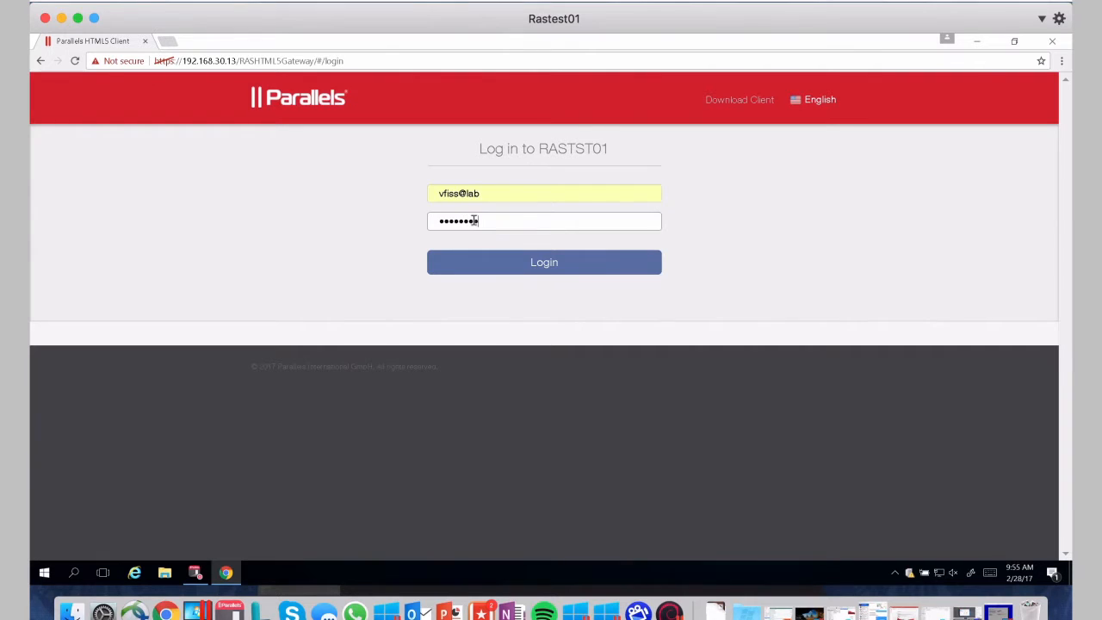
click(544, 262)
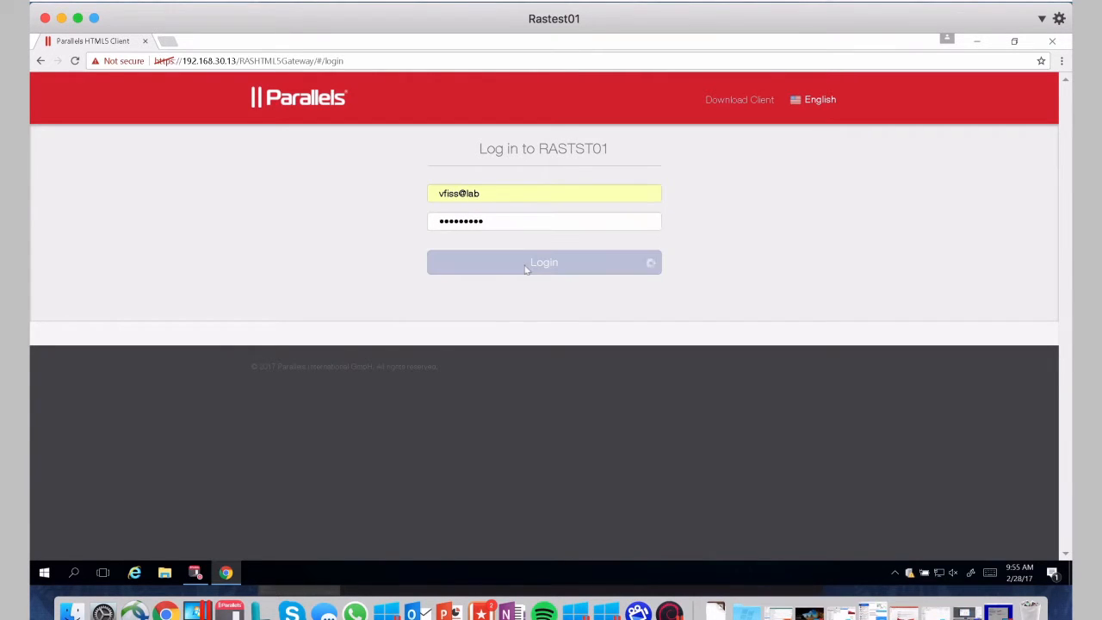
click(544, 261)
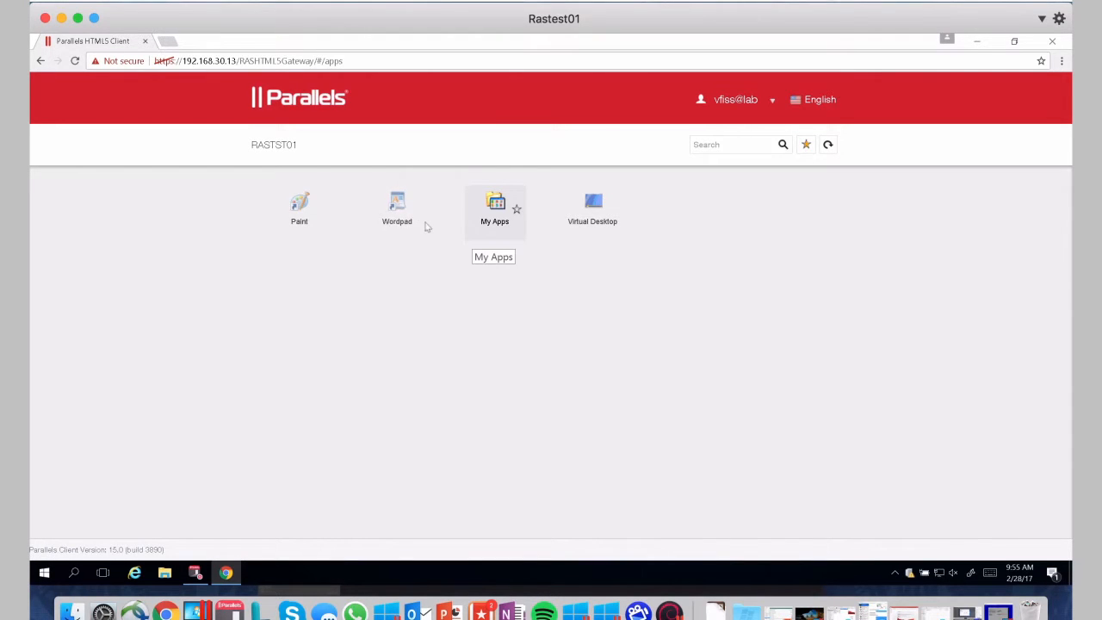
Step: Launch the published WordPad app in the browser
double_click(396, 207)
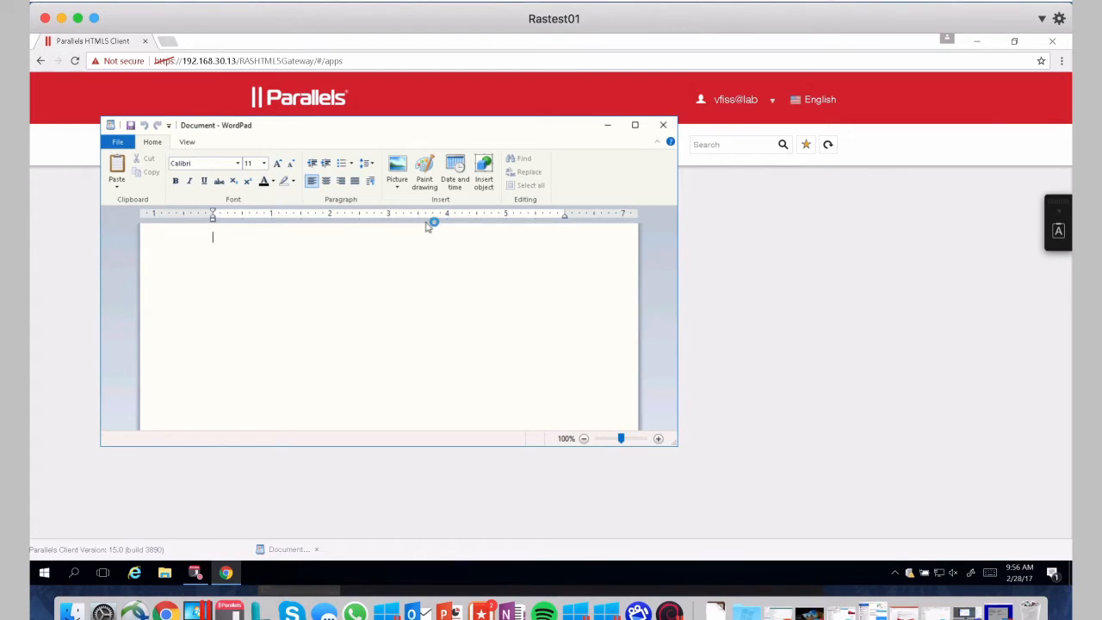
mouse_move(427, 228)
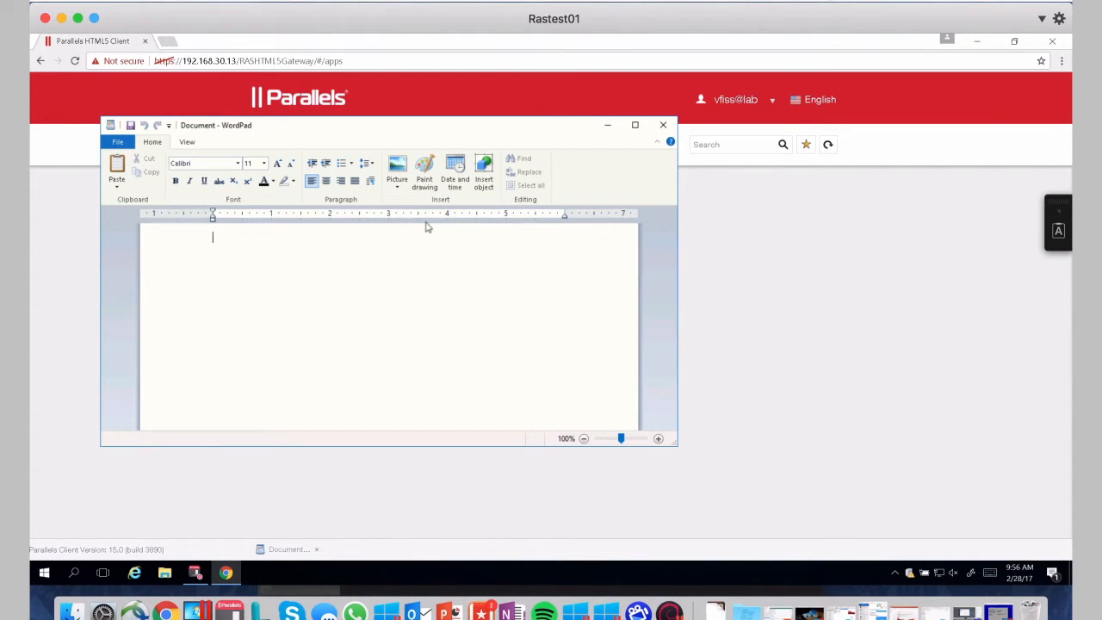